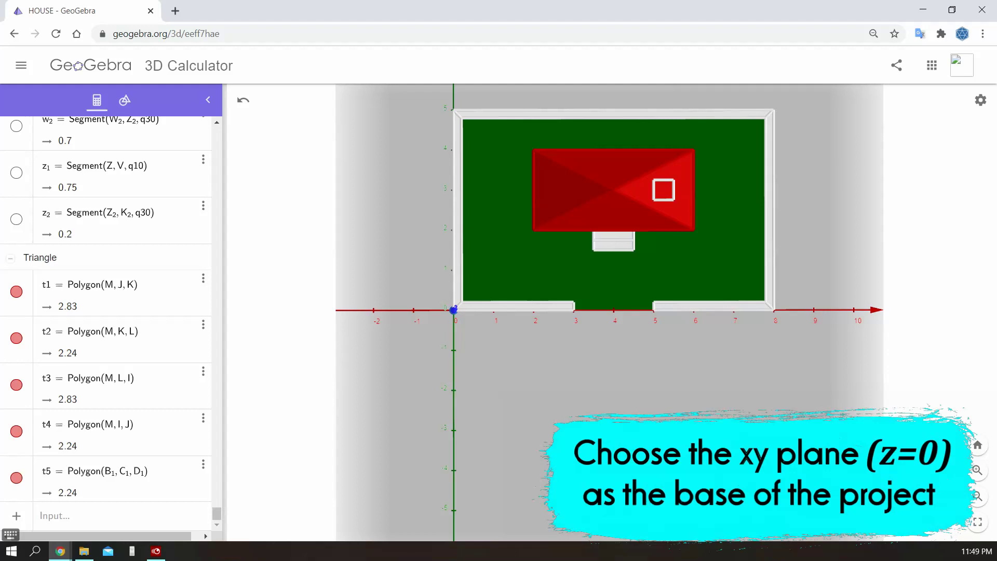
Place point A3 on the lawn beside the house and draw a small circle centred on it
{"action": "left_click", "coordinate": [124, 100]}
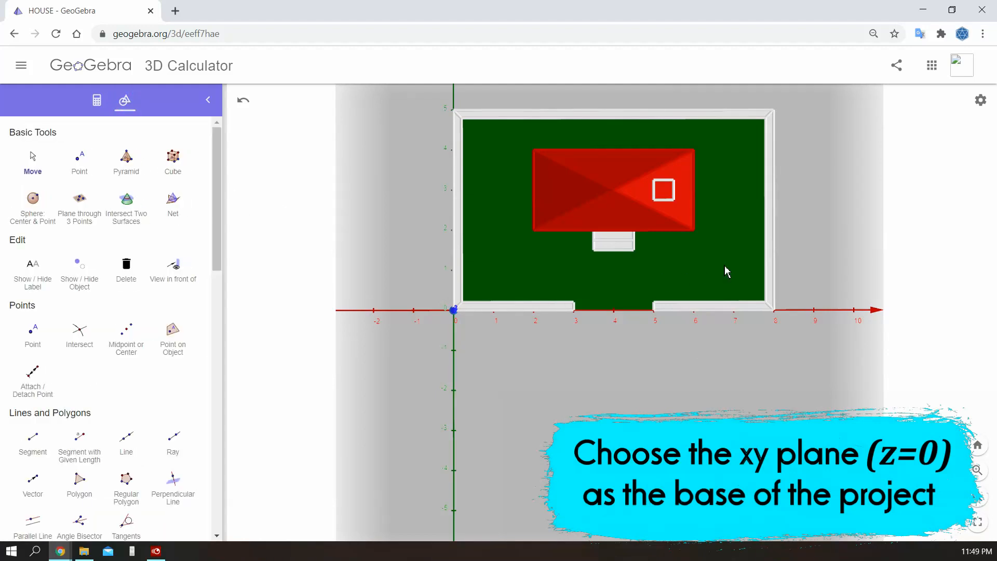
{"action": "mouse_move", "coordinate": [96, 193]}
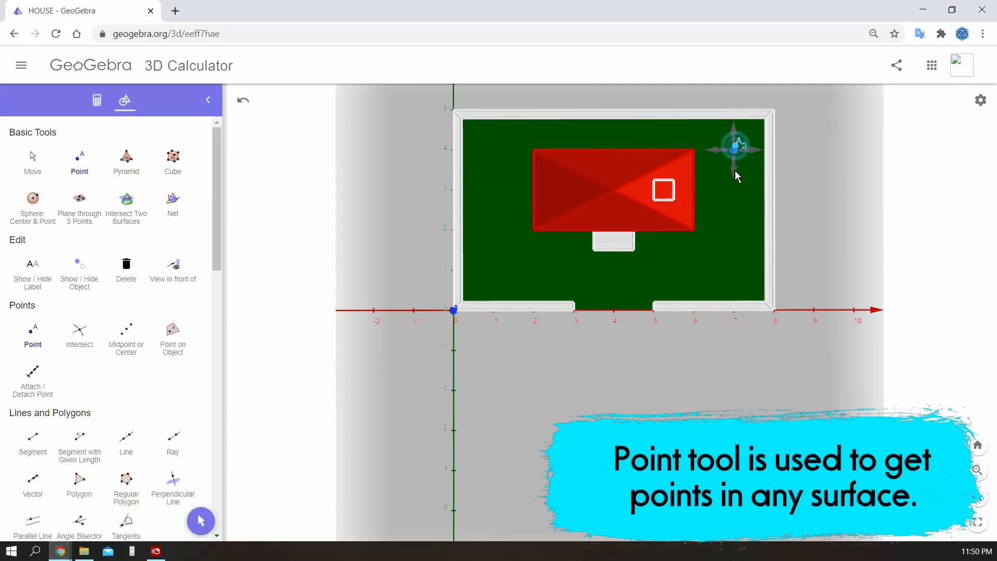
{"action": "left_click", "coordinate": [33, 157]}
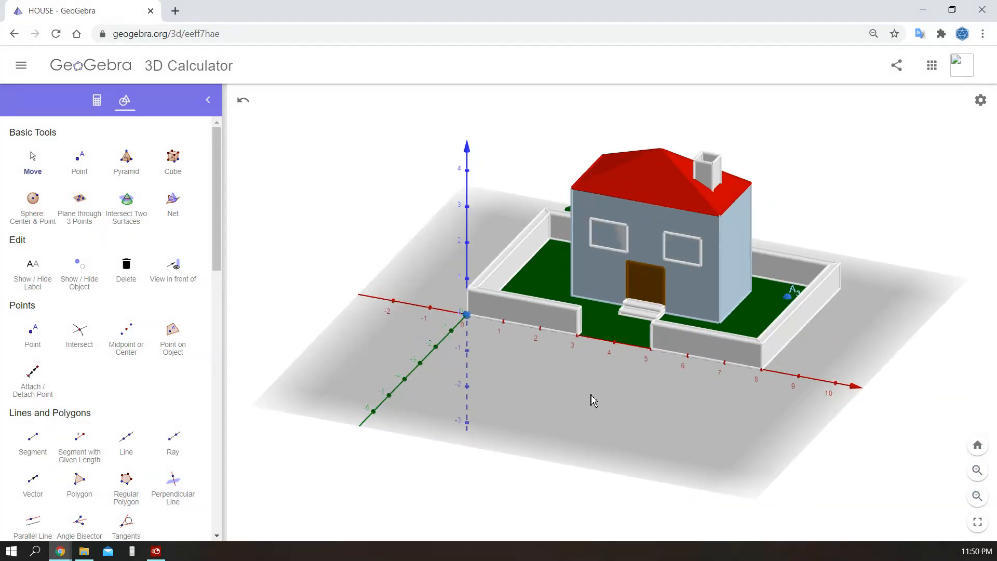
{"action": "left_click_drag", "start_coordinate": [592, 401], "coordinate": [603, 432]}
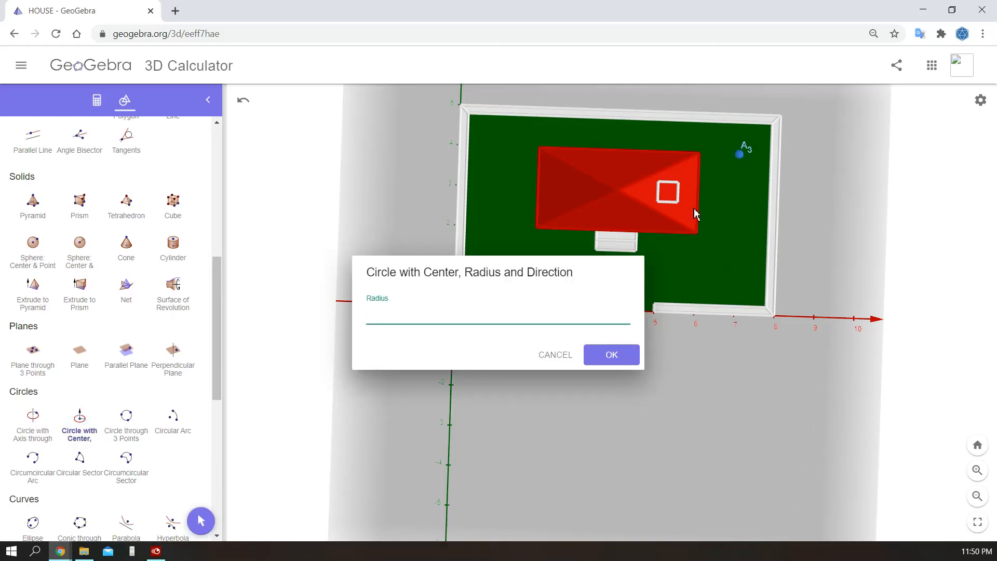
{"action": "mouse_move", "coordinate": [472, 350]}
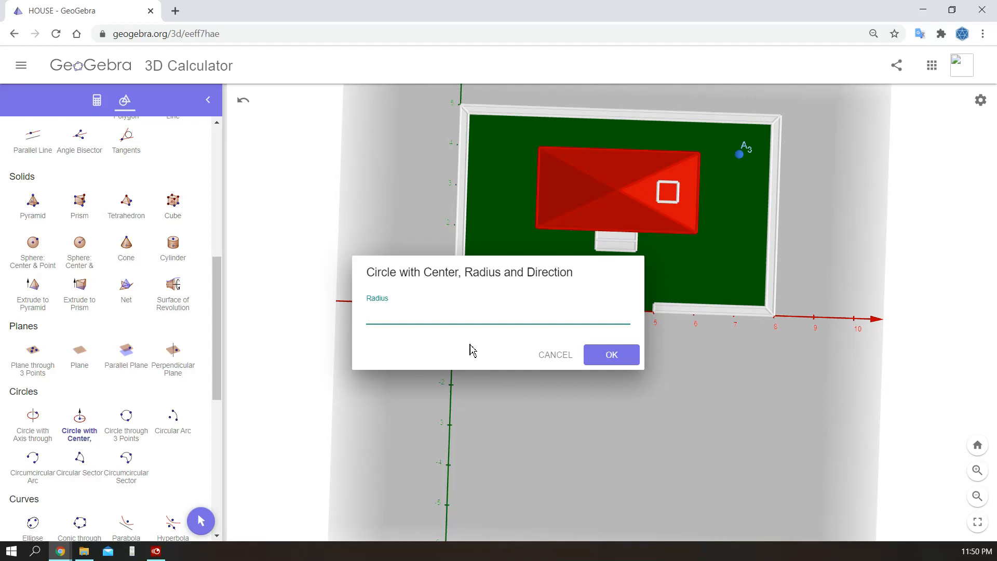
{"action": "left_click", "coordinate": [555, 355]}
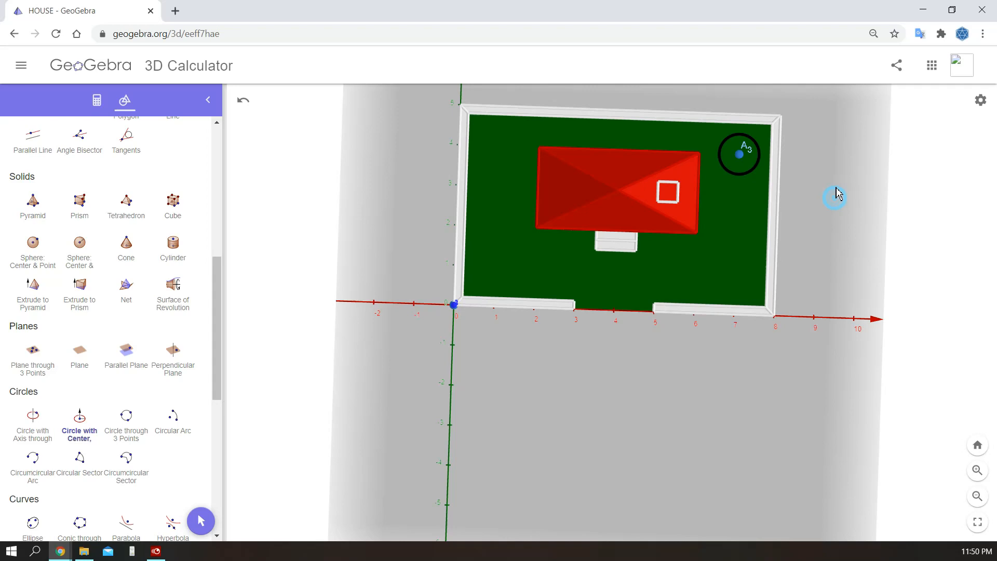
{"action": "mouse_move", "coordinate": [817, 356]}
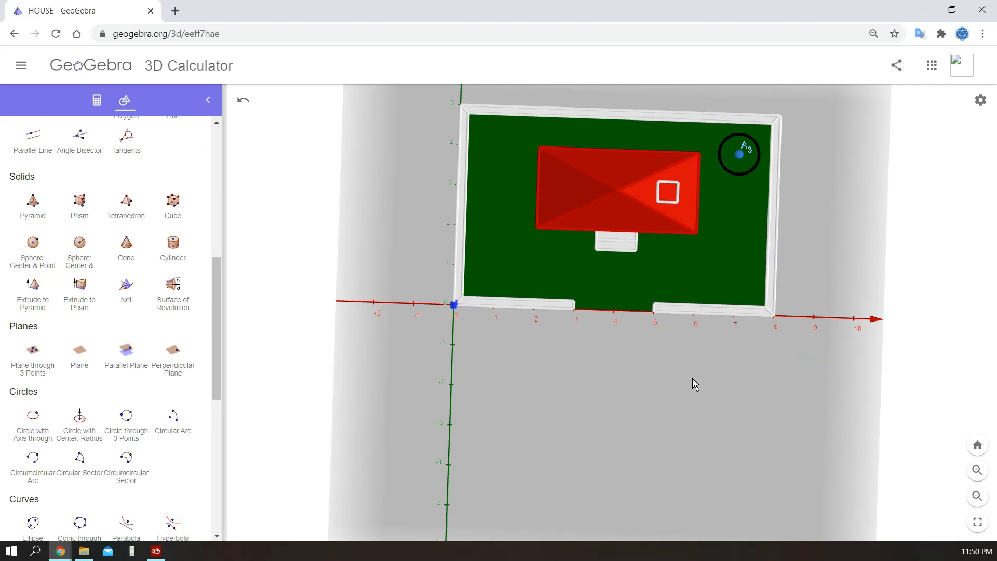
{"action": "left_click_drag", "start_coordinate": [694, 382], "coordinate": [798, 331]}
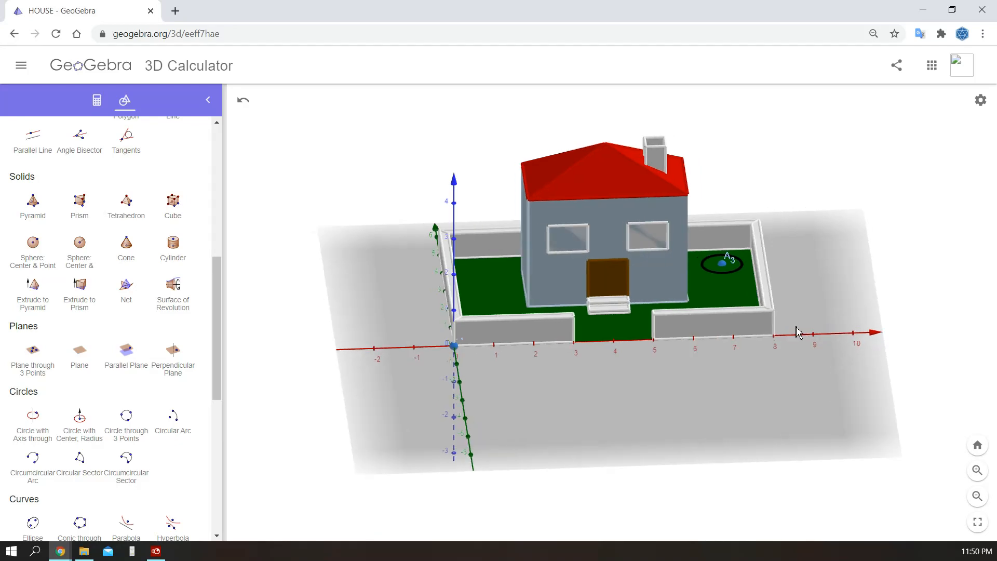
{"action": "left_click", "coordinate": [97, 101]}
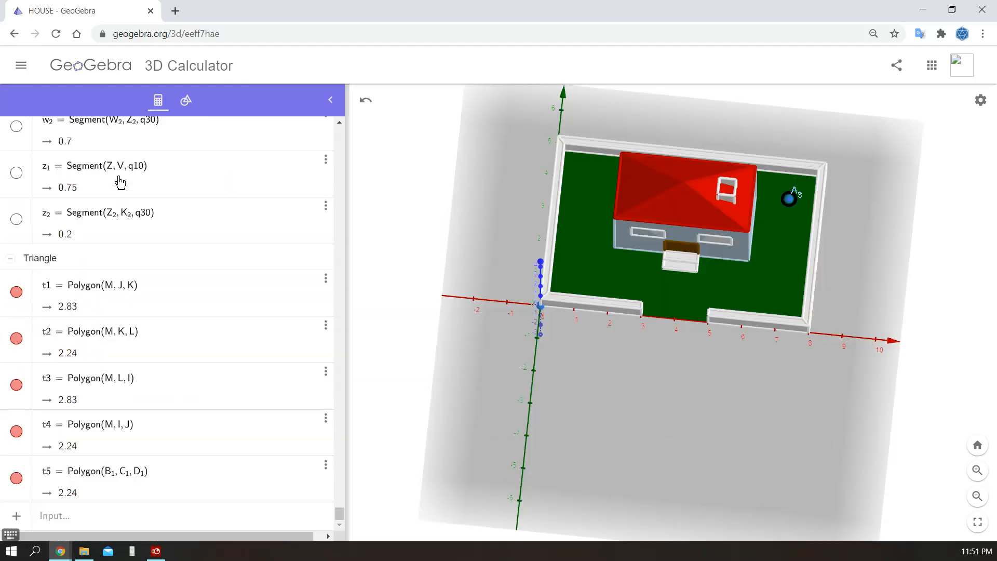
Build a slim brown cylinder trunk between B3 and A3 with the entered radius
{"action": "scroll", "scroll_direction": "down", "scroll_amount": 3}
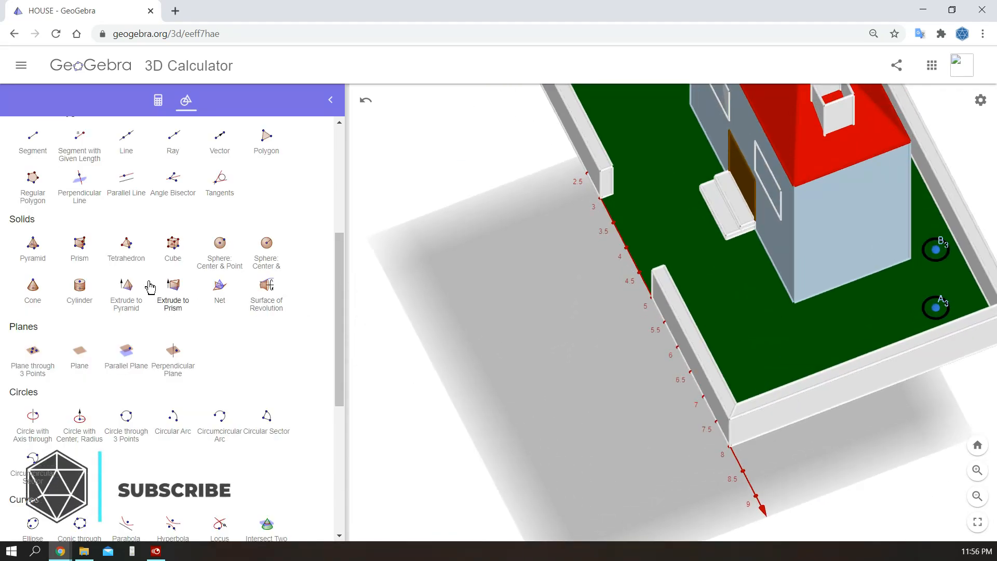
{"action": "left_click", "coordinate": [80, 285]}
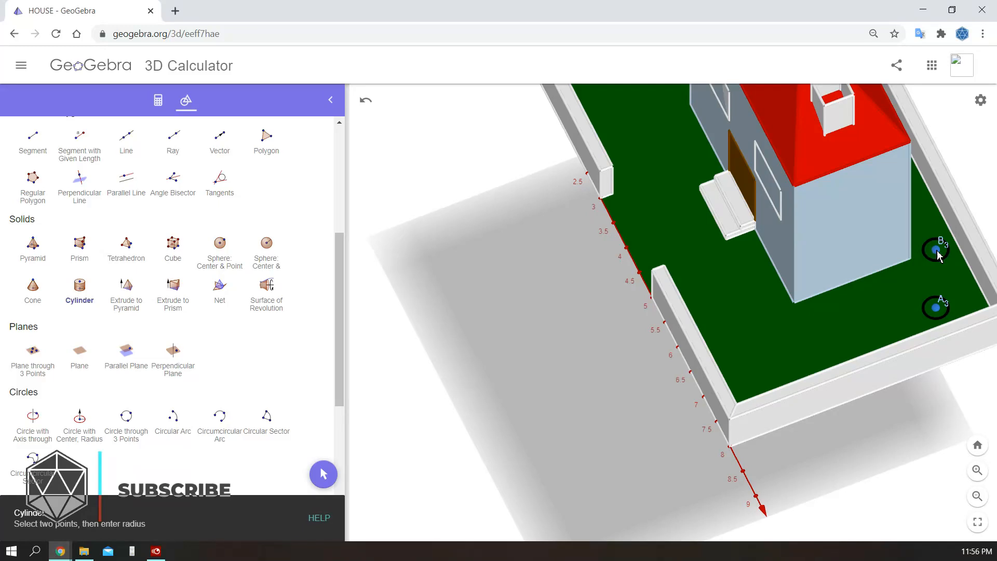
{"action": "left_click", "coordinate": [934, 307]}
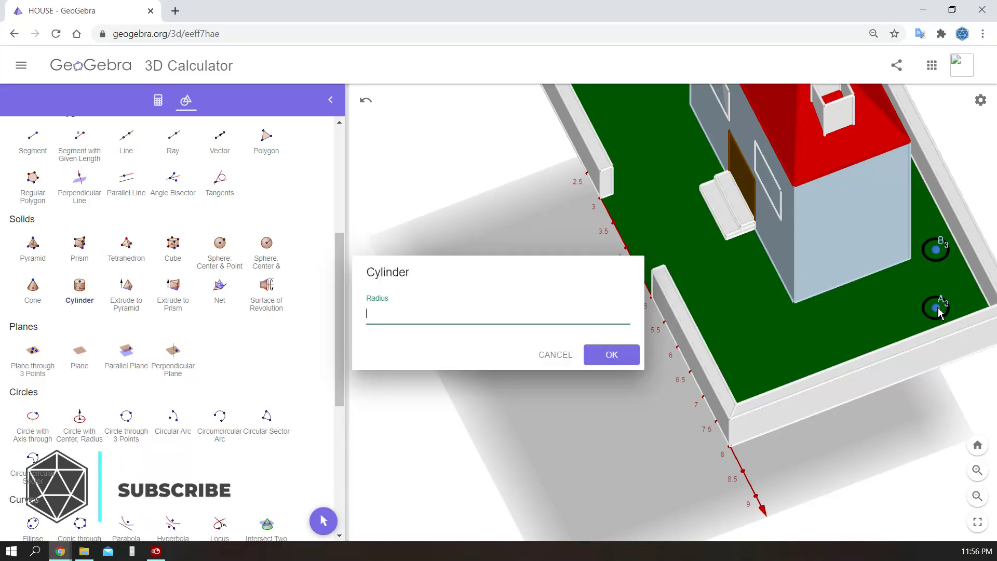
{"action": "type", "text": "0."}
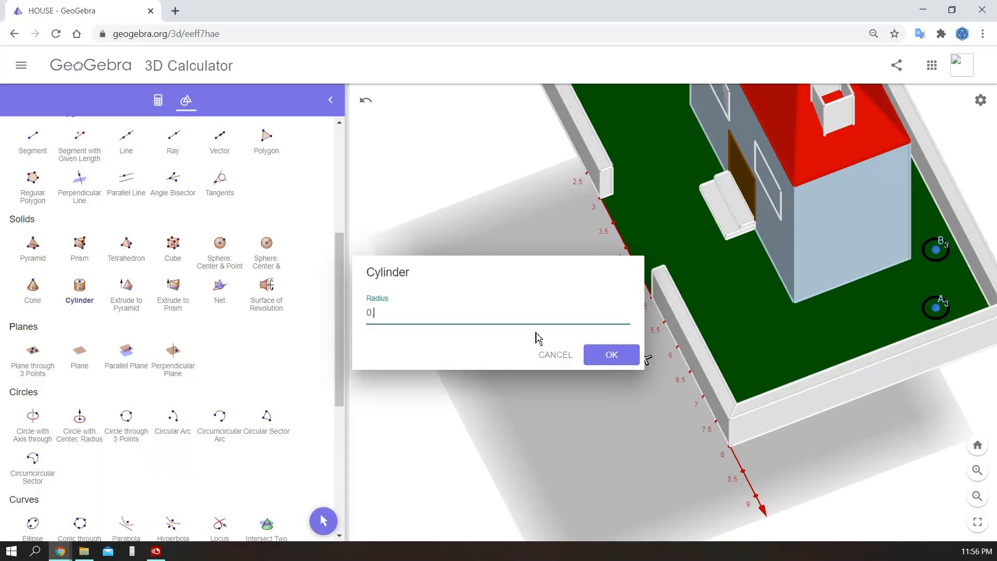
{"action": "left_click", "coordinate": [611, 355]}
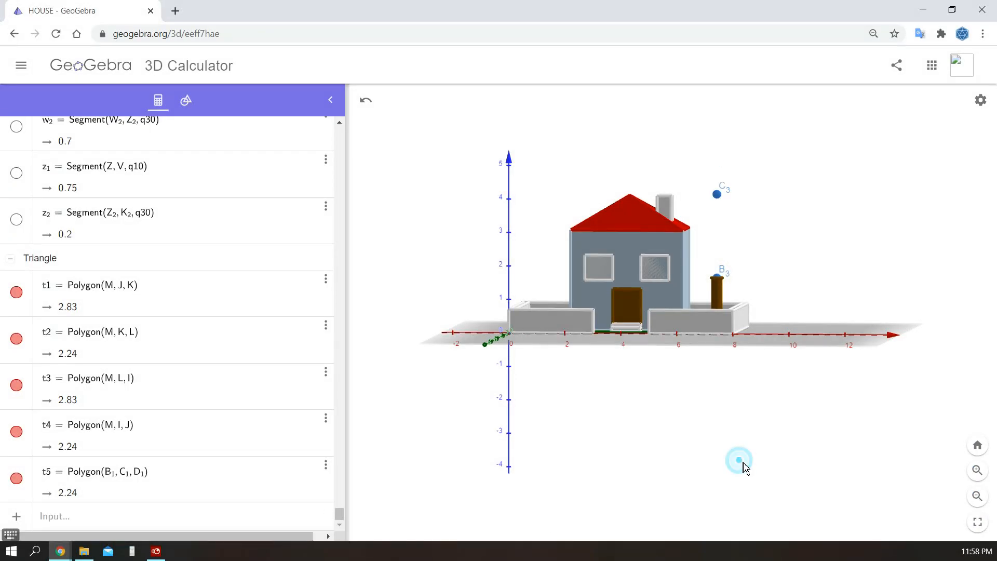
Create a cone from B3 to apex C3, redefine its radius to 1 and colour it green
{"action": "left_click", "coordinate": [185, 100]}
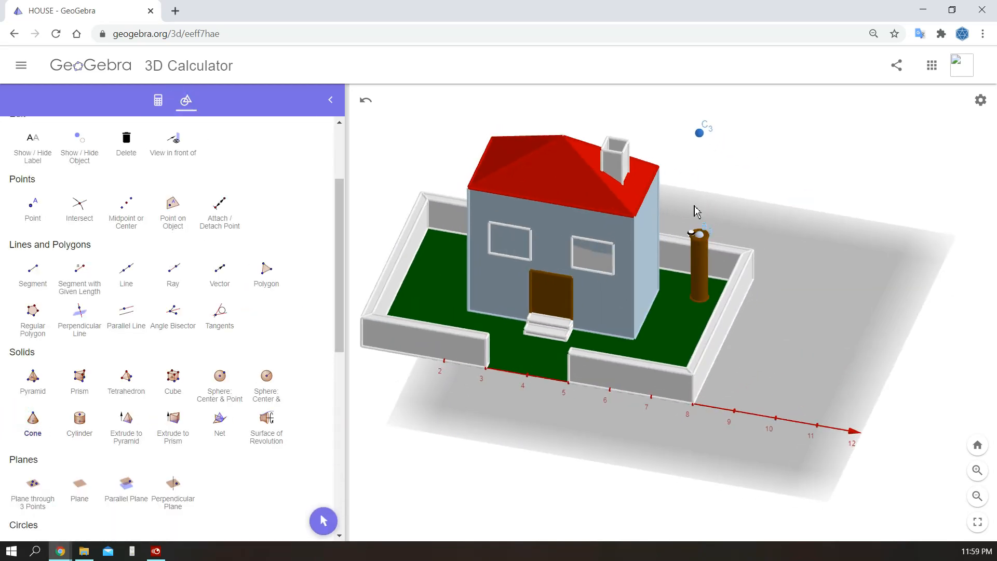
{"action": "left_click", "coordinate": [543, 254]}
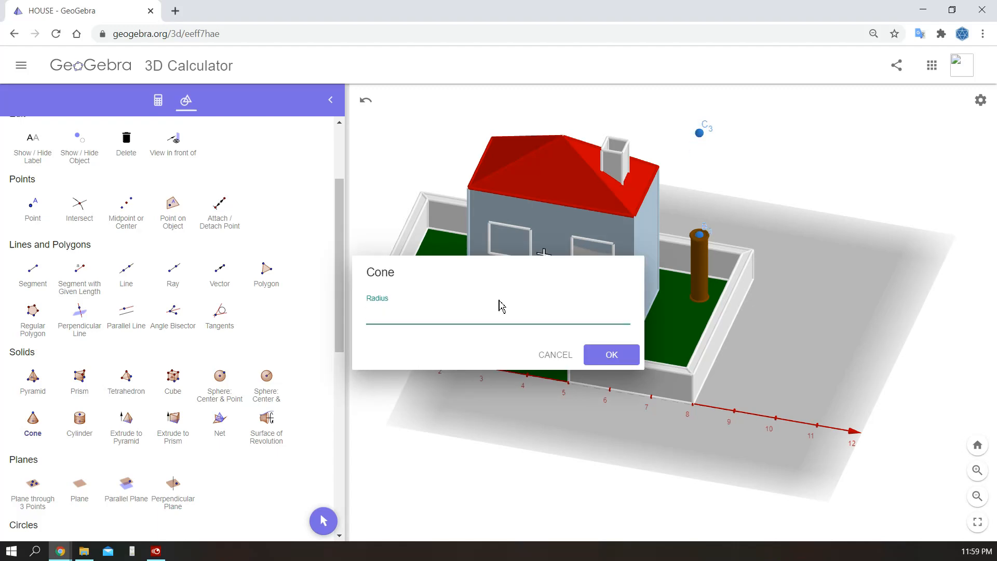
{"action": "left_click", "coordinate": [611, 355]}
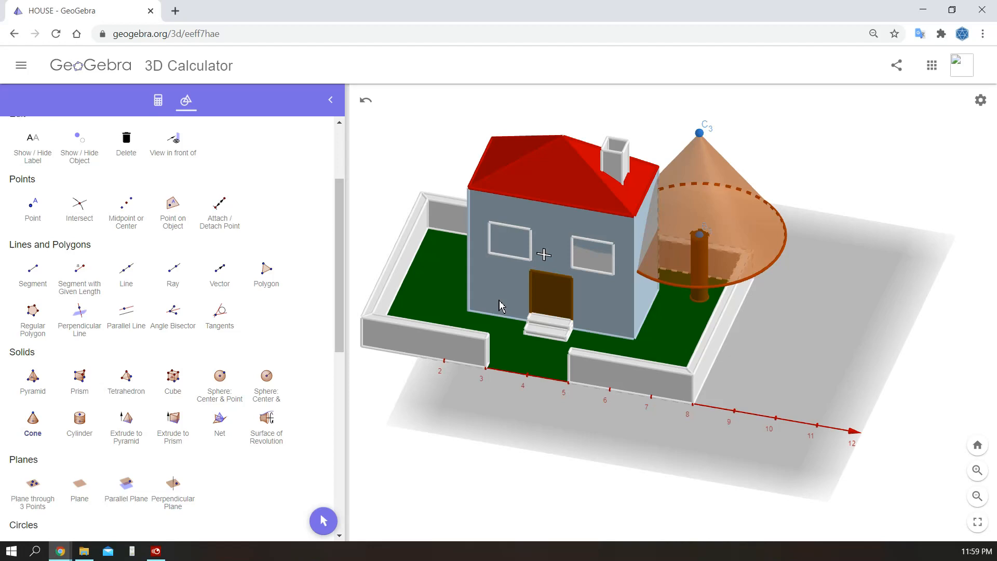
{"action": "double_click", "coordinate": [687, 182]}
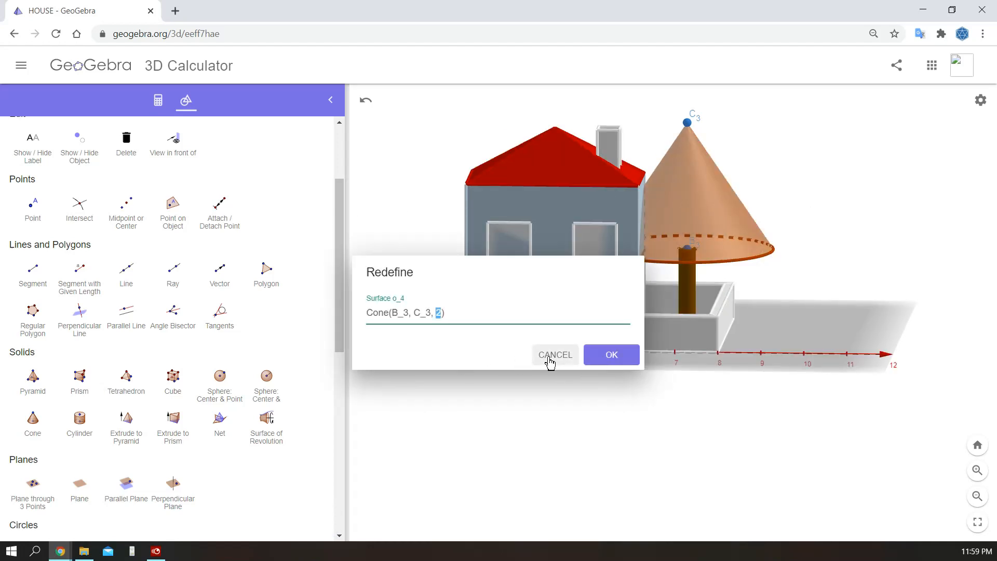
{"action": "type", "text": "1"}
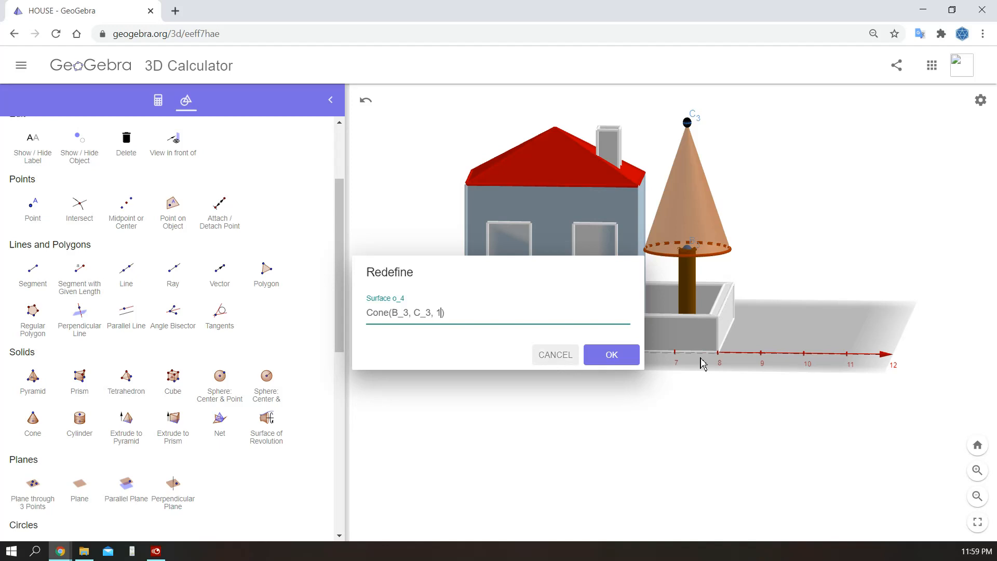
{"action": "left_click", "coordinate": [611, 355]}
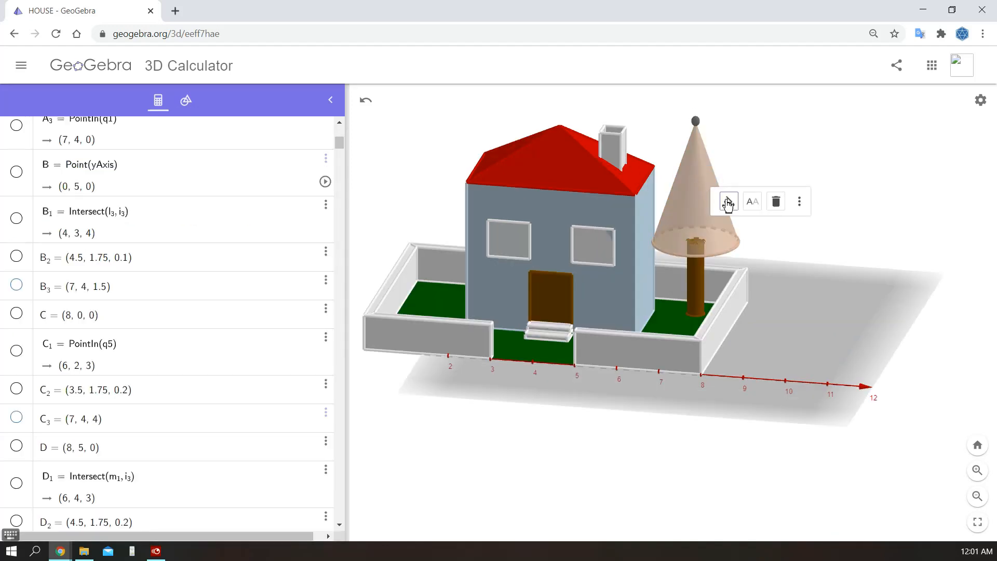
{"action": "left_click", "coordinate": [729, 201]}
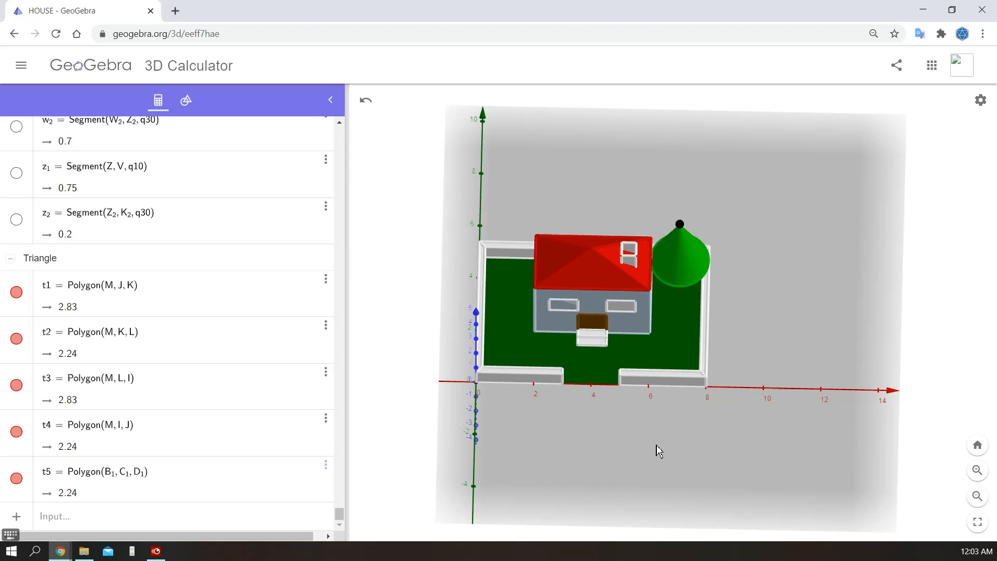
Draw the road outline polygon along the front of the yard and close it
{"action": "left_click", "coordinate": [185, 101]}
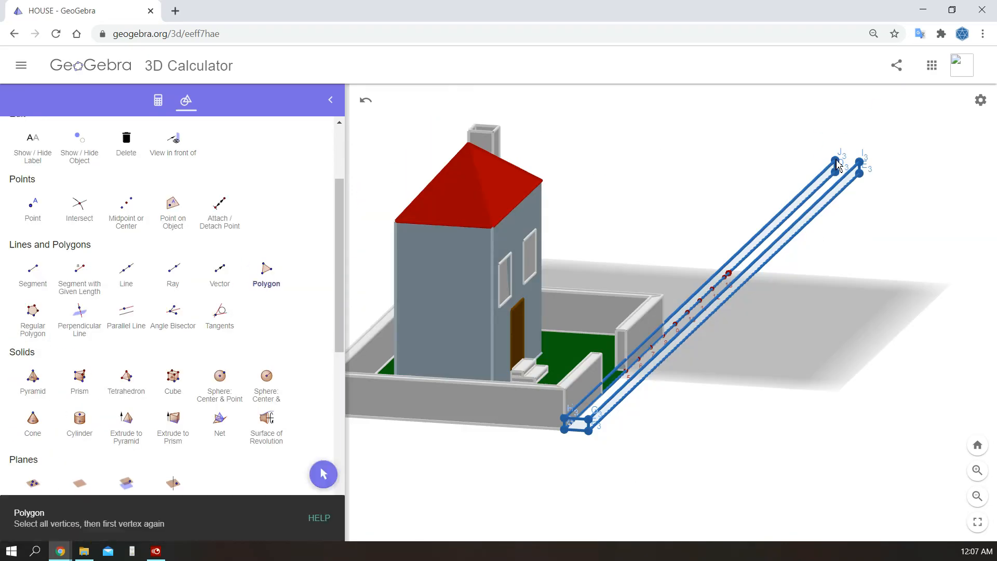
{"action": "left_click", "coordinate": [158, 100]}
{"action": "type", "text": "("}
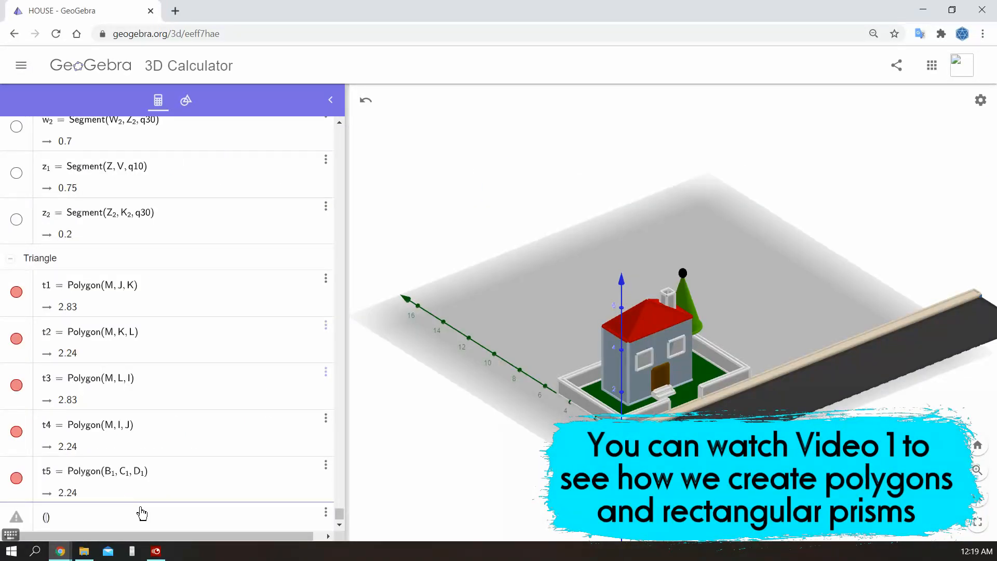
Redefine M3, add point (1,-2.2, 0) and draw white lane-dash segments along the road
{"action": "type", "text": "1,"}
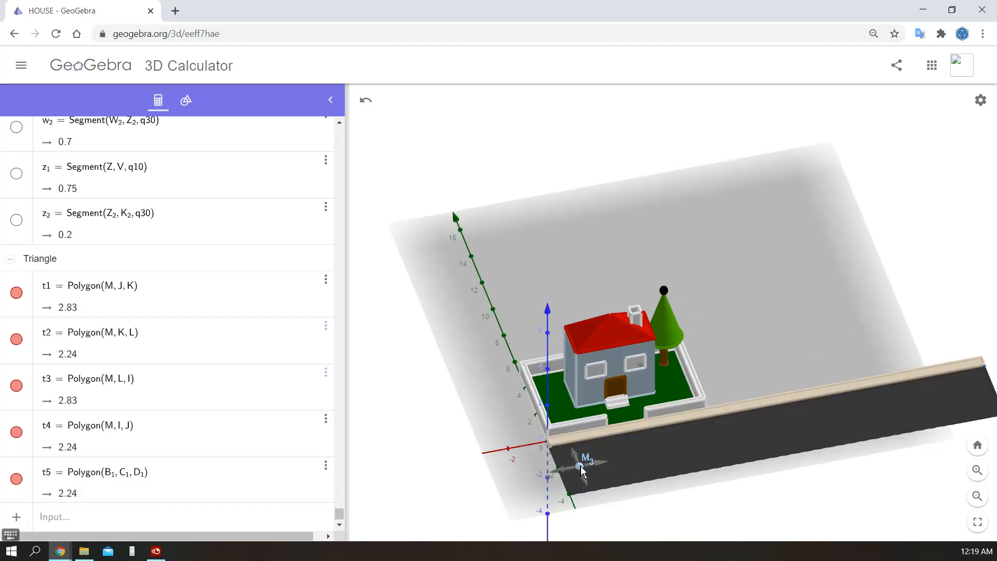
{"action": "double_click", "coordinate": [576, 466]}
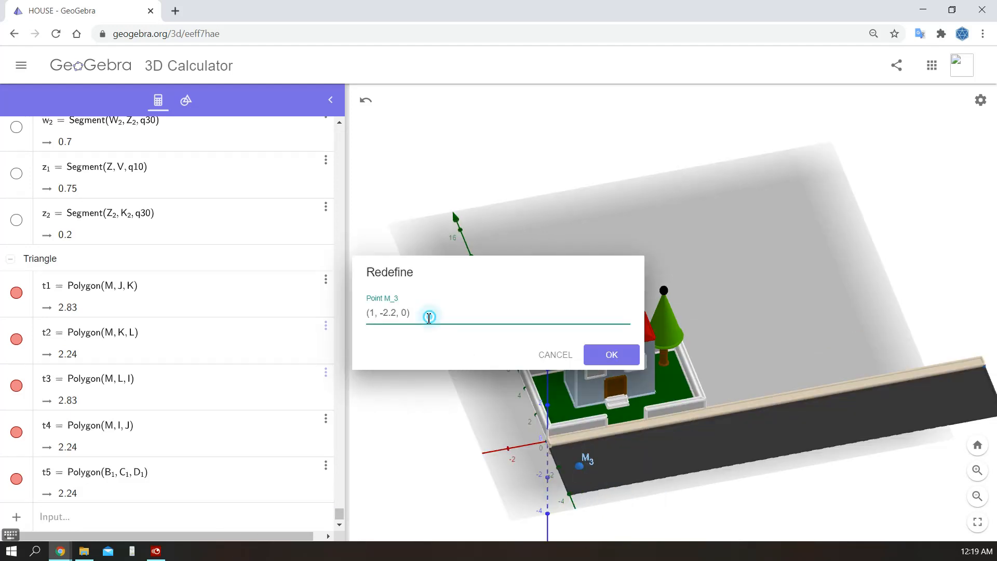
{"action": "left_click", "coordinate": [612, 355]}
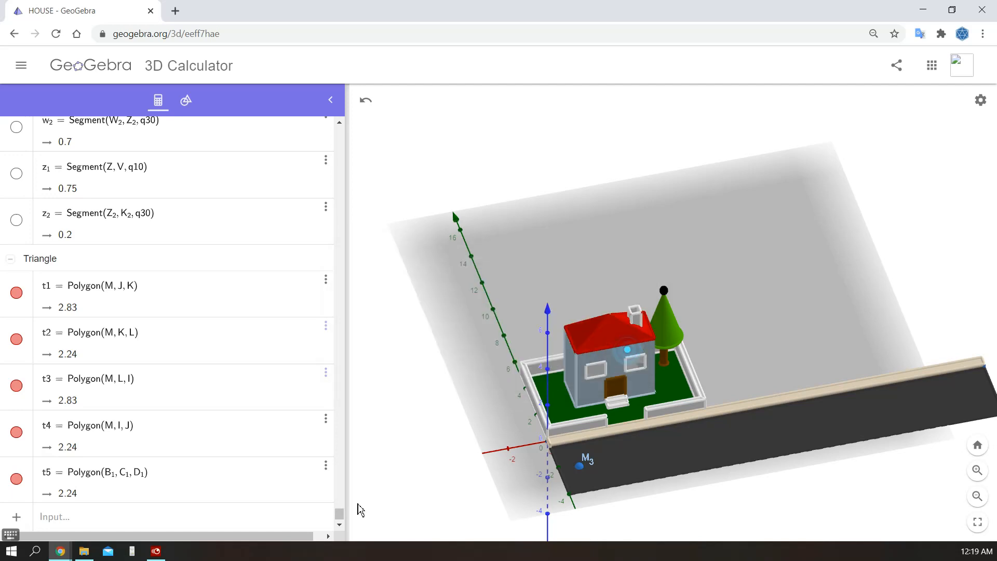
{"action": "type", "text": "(1,-2.2, 0)"}
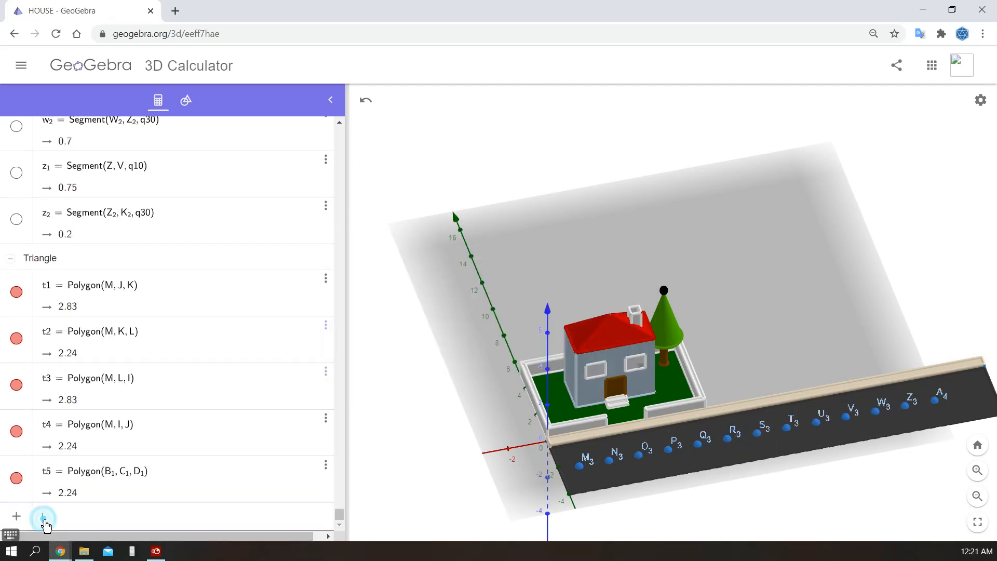
{"action": "left_click", "coordinate": [185, 99]}
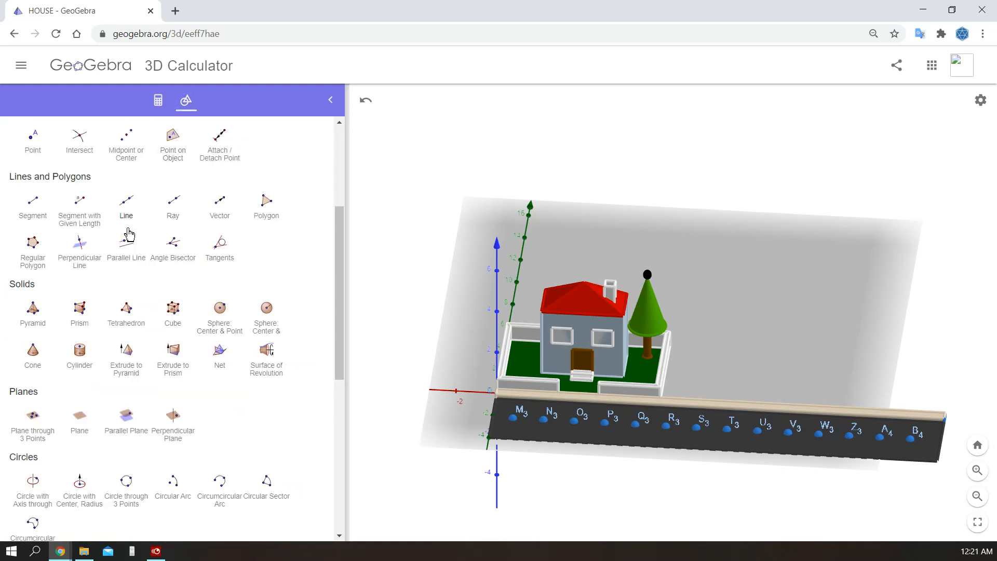
{"action": "left_click", "coordinate": [32, 202]}
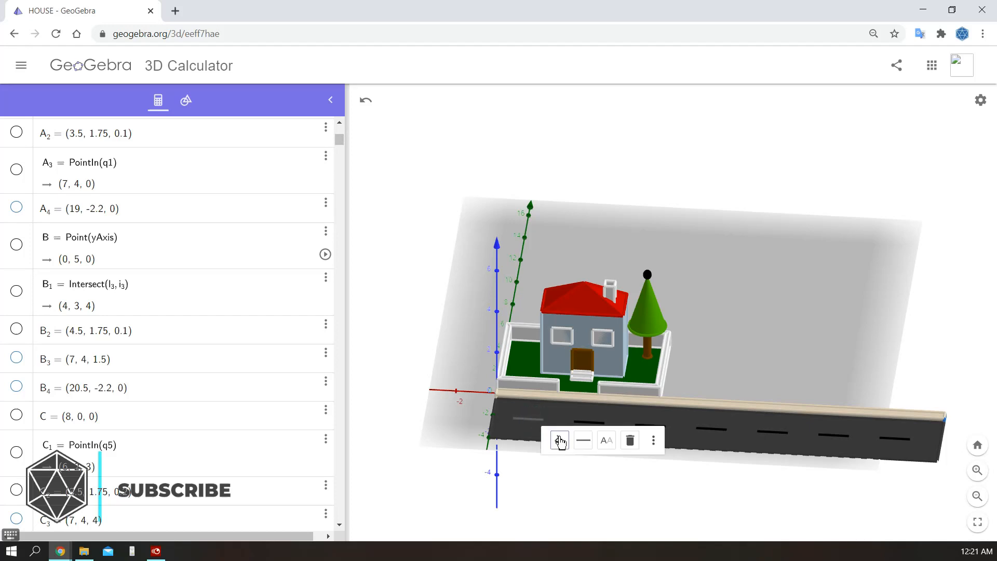
{"action": "left_click", "coordinate": [560, 440]}
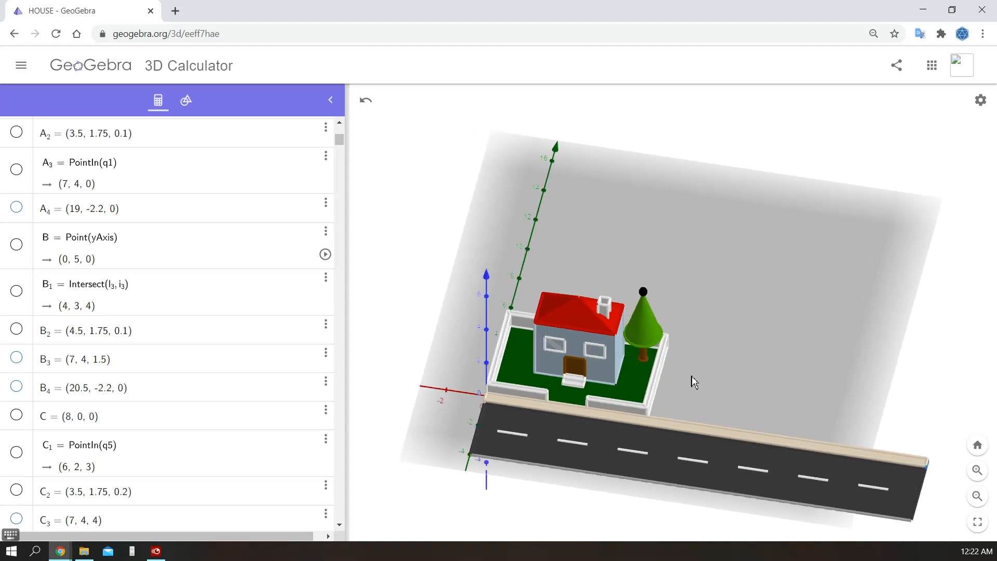
Hide helper points in the Algebra view and start the planter bed polygon by the right fence
{"action": "left_click_drag", "start_coordinate": [695, 380], "coordinate": [714, 400]}
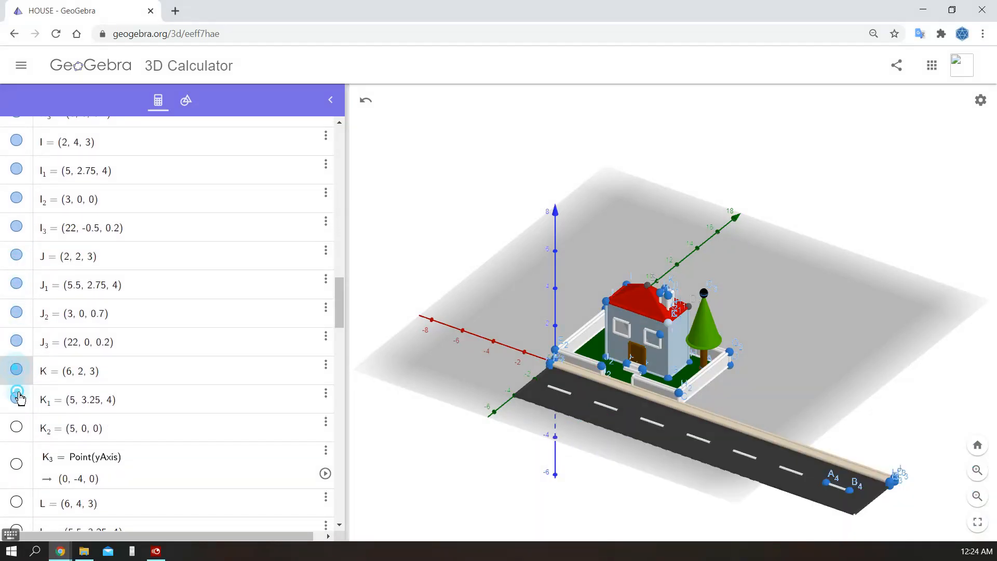
{"action": "scroll", "scroll_direction": "down", "scroll_amount": 3}
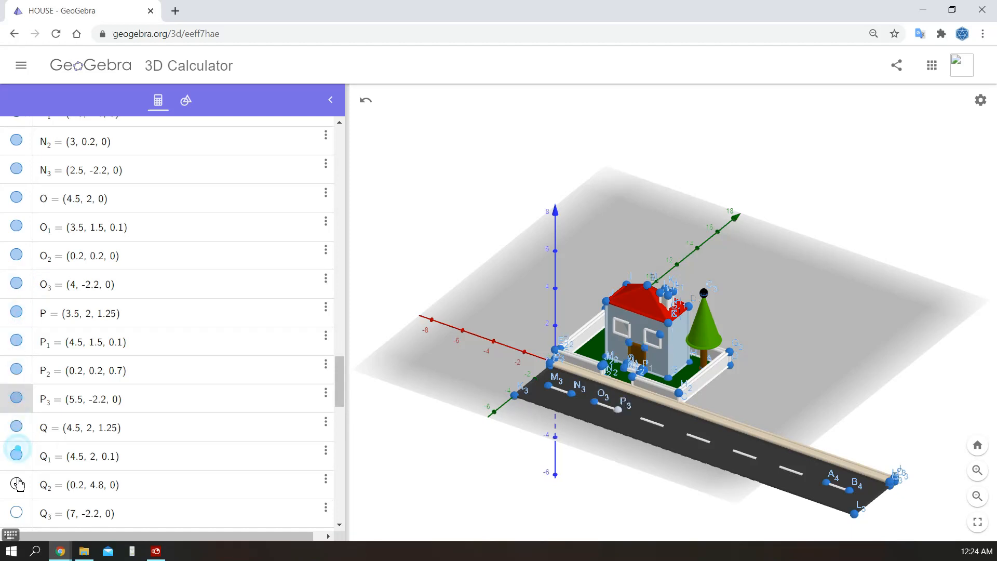
{"action": "scroll", "scroll_direction": "down", "scroll_amount": 3}
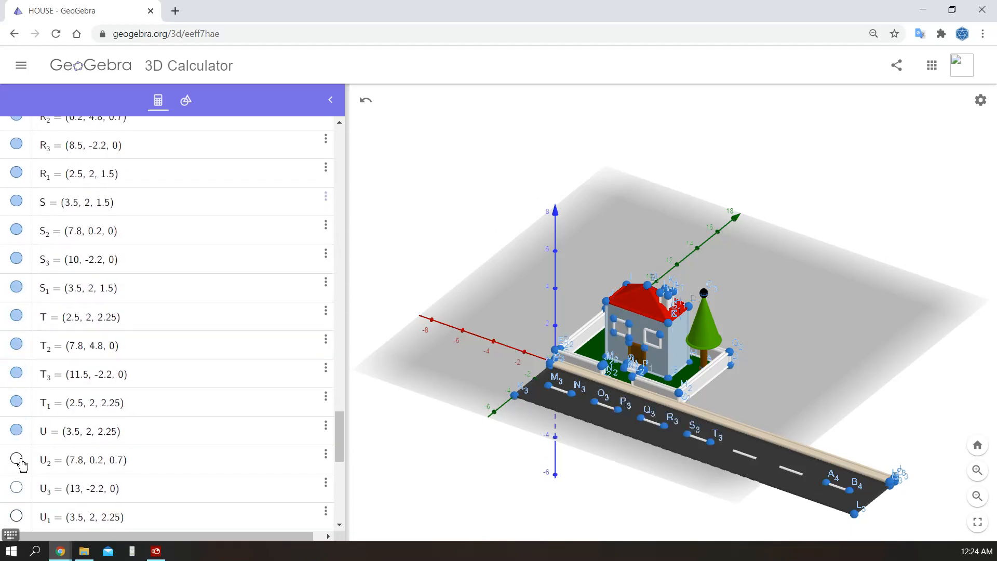
{"action": "scroll", "scroll_direction": "down", "scroll_amount": 3}
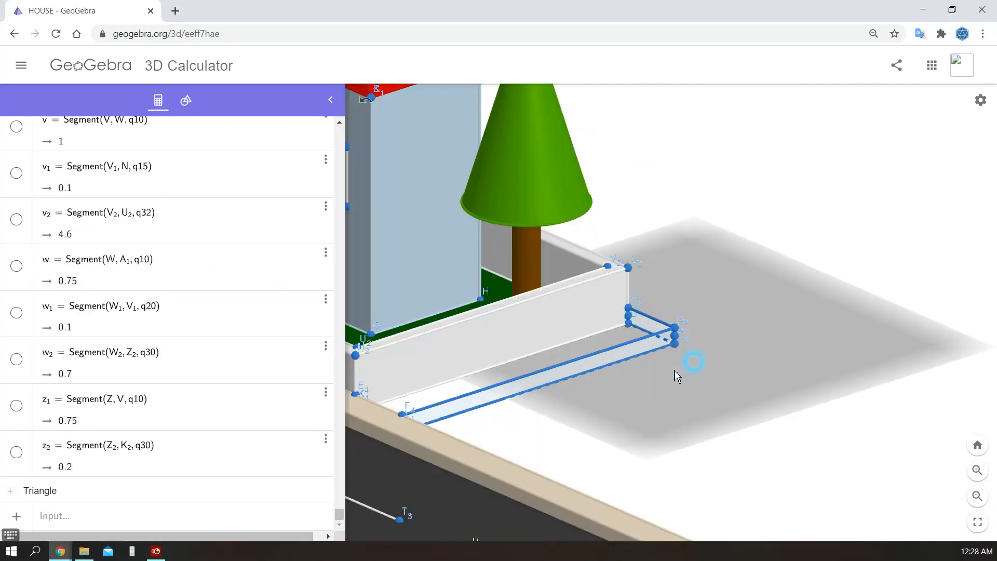
{"action": "left_click", "coordinate": [186, 101]}
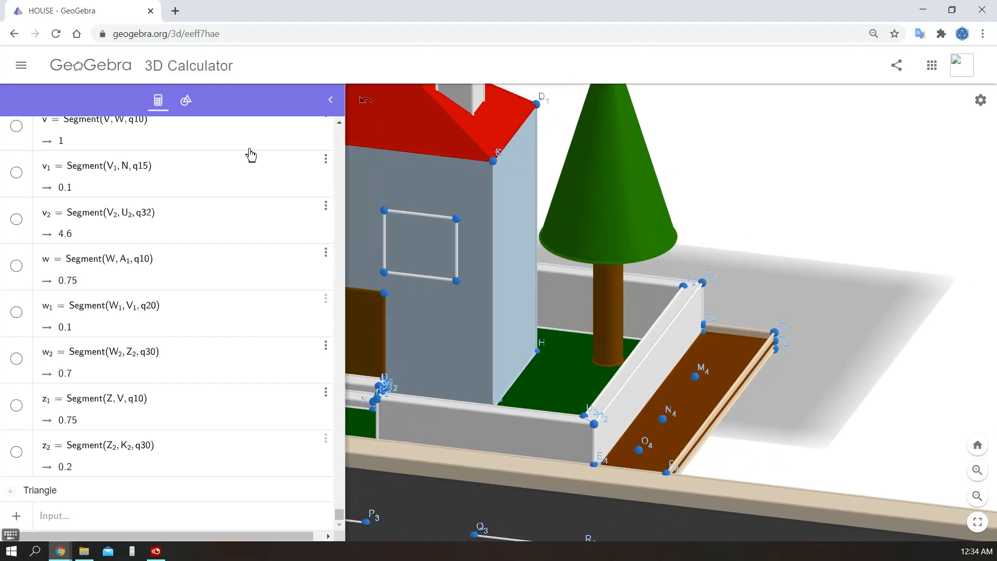
Create green spheres of varied radii along the planter bed as bushes
{"action": "left_click", "coordinate": [185, 100]}
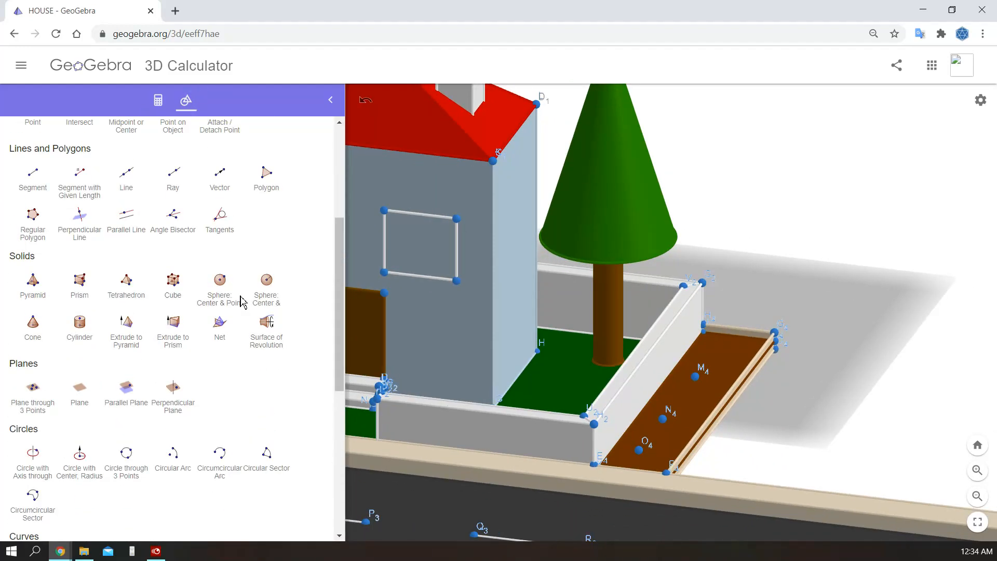
{"action": "left_click", "coordinate": [267, 309]}
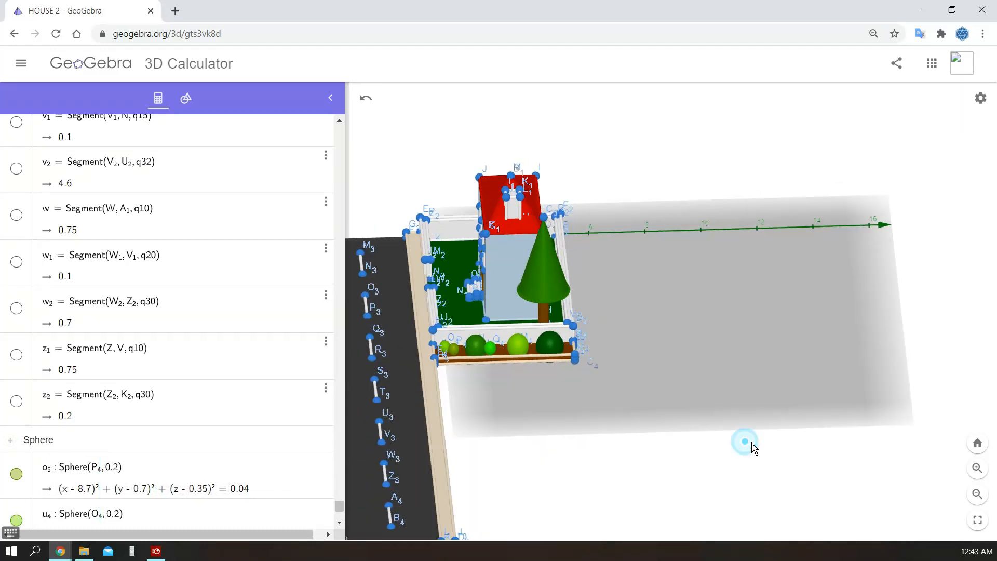
Enter new point coordinates and lay a green lawn polygon beside the road
{"action": "left_click_drag", "start_coordinate": [744, 442], "coordinate": [792, 442]}
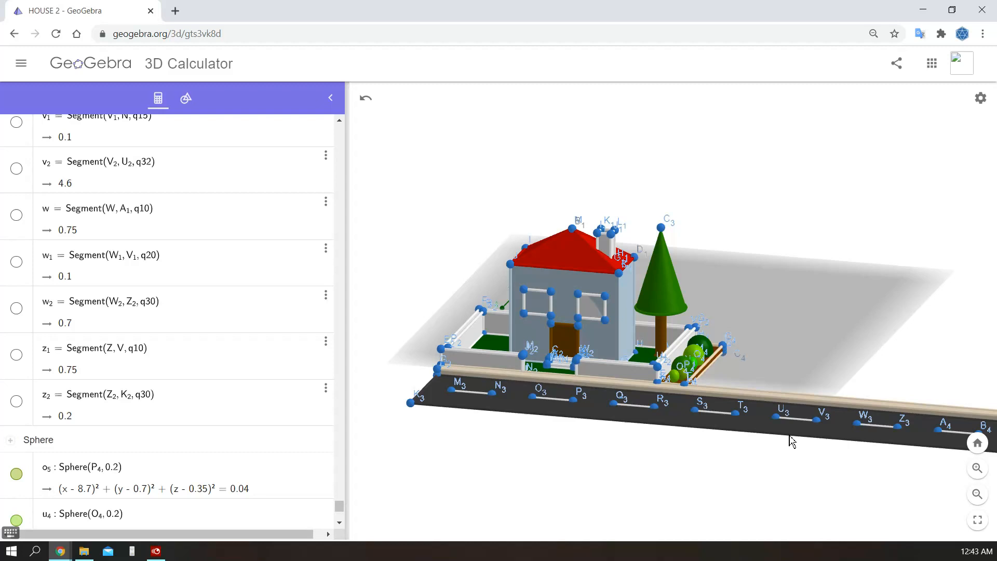
{"action": "left_click_drag", "start_coordinate": [791, 442], "coordinate": [770, 426]}
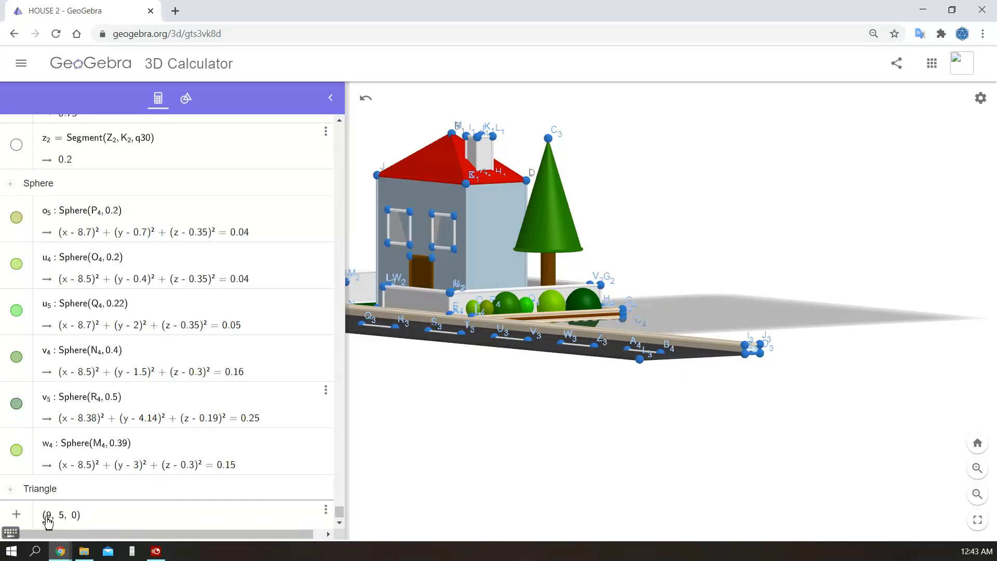
{"action": "left_click", "coordinate": [185, 98]}
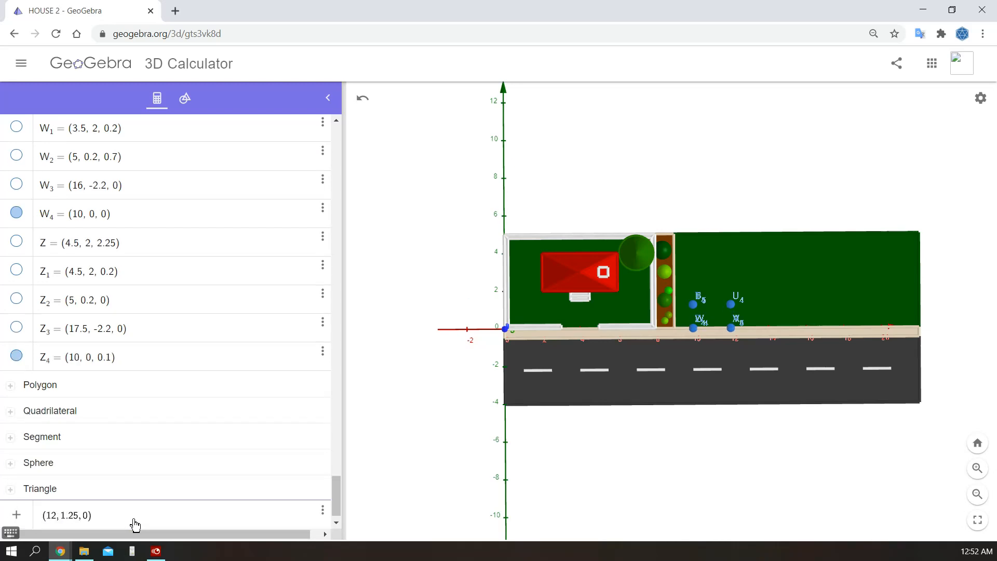
Enter the shelter corner points and redefine point K5's coordinates
{"action": "left_click", "coordinate": [184, 98]}
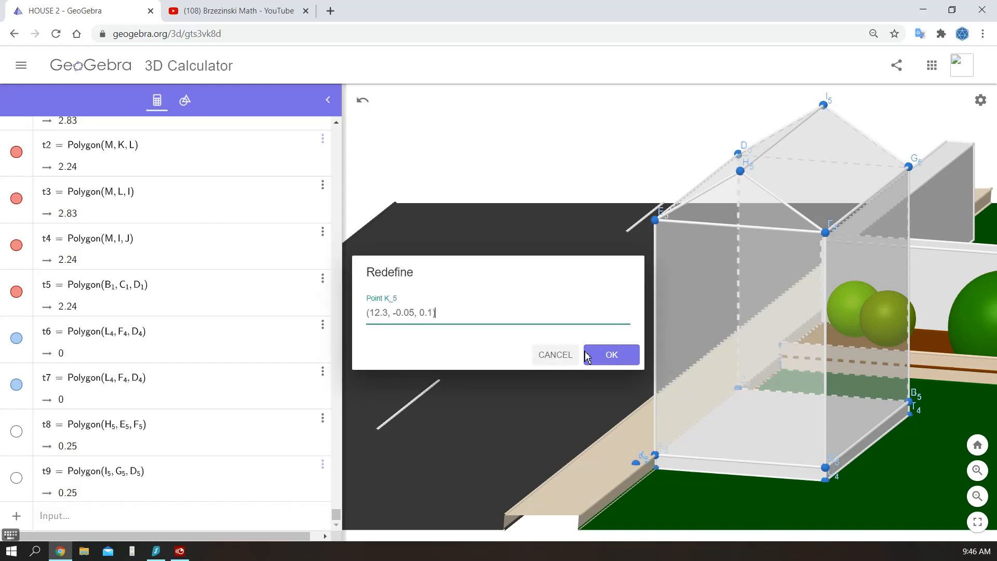
{"action": "left_click", "coordinate": [611, 355]}
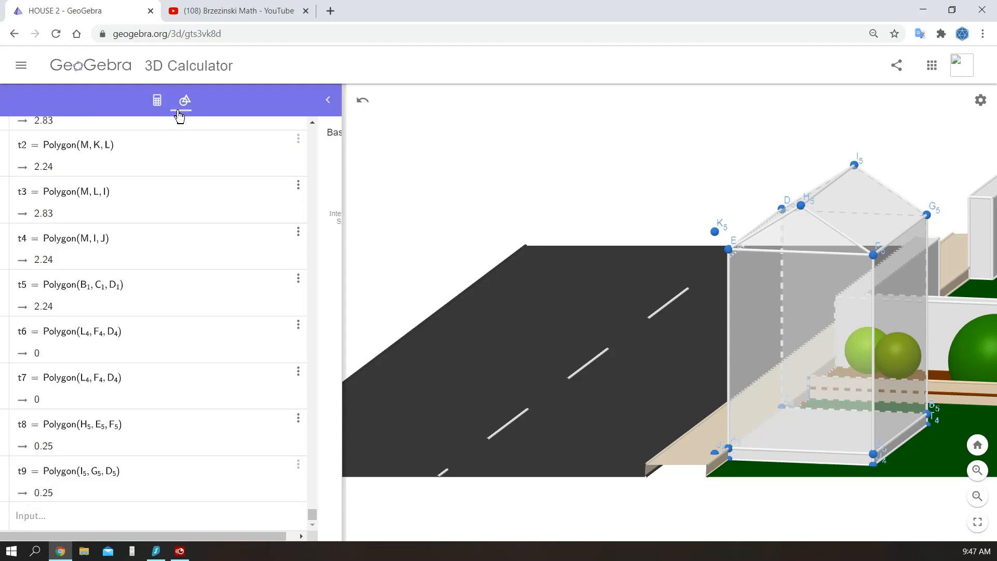
Enter and redefine points Q5 and R5 for the bus stop sign pole
{"action": "left_click", "coordinate": [185, 100]}
{"action": "type", "text": "(5.04, 0.46, 1)"}
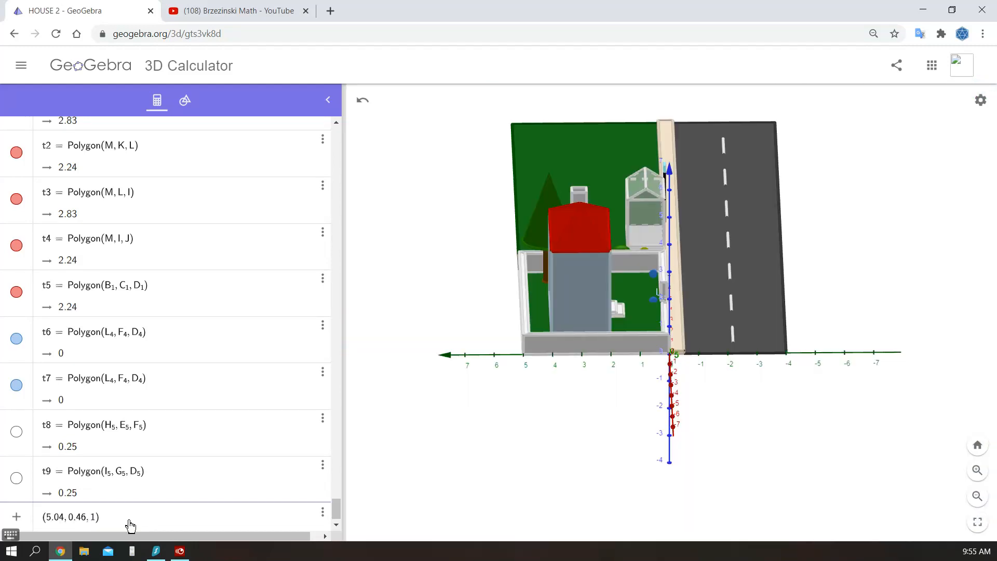
{"action": "left_click", "coordinate": [185, 101]}
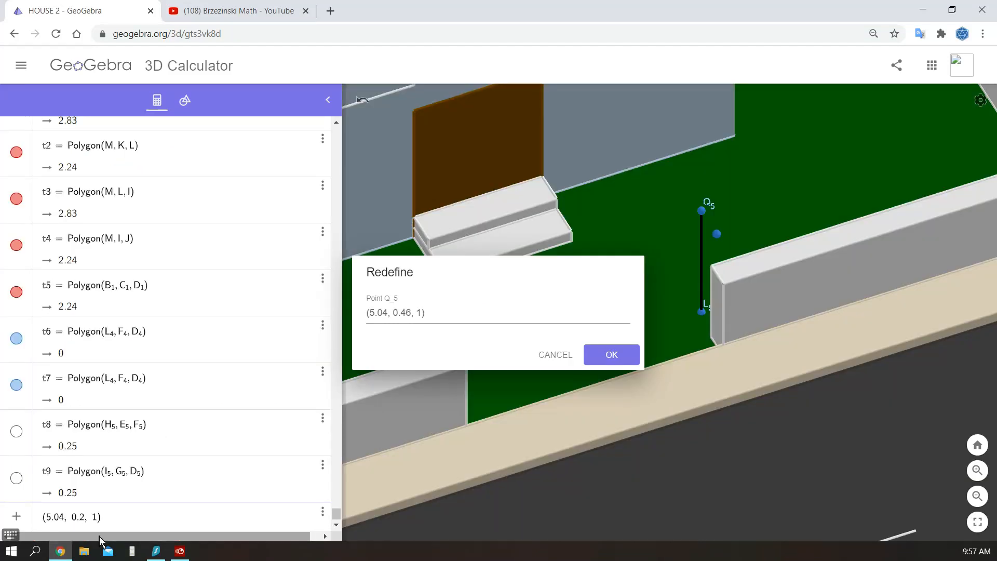
{"action": "left_click", "coordinate": [612, 355]}
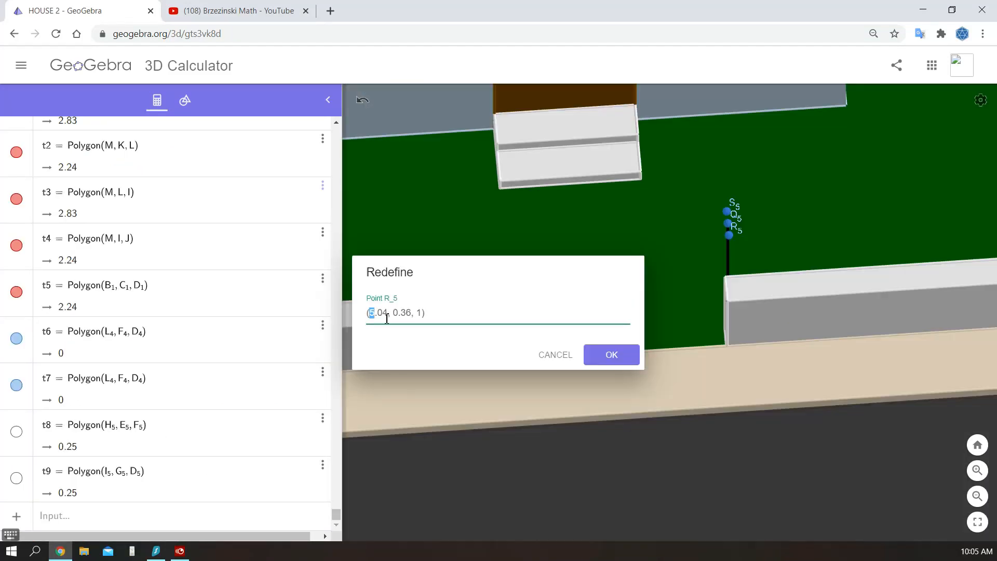
{"action": "left_click", "coordinate": [612, 355]}
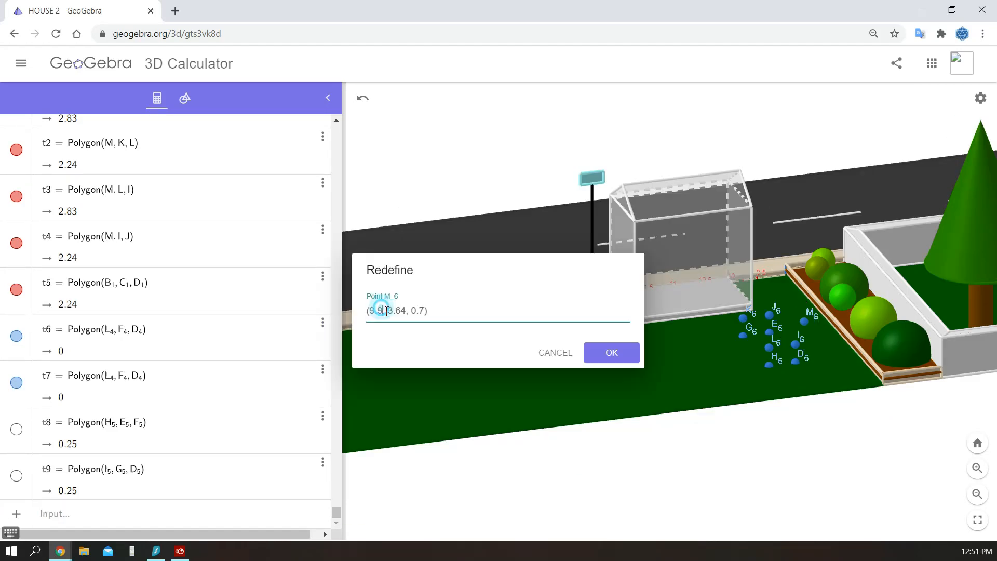
Confirm point M6's new coordinates and place the brown bench slat on the lawn by the shelter
{"action": "left_click", "coordinate": [612, 353]}
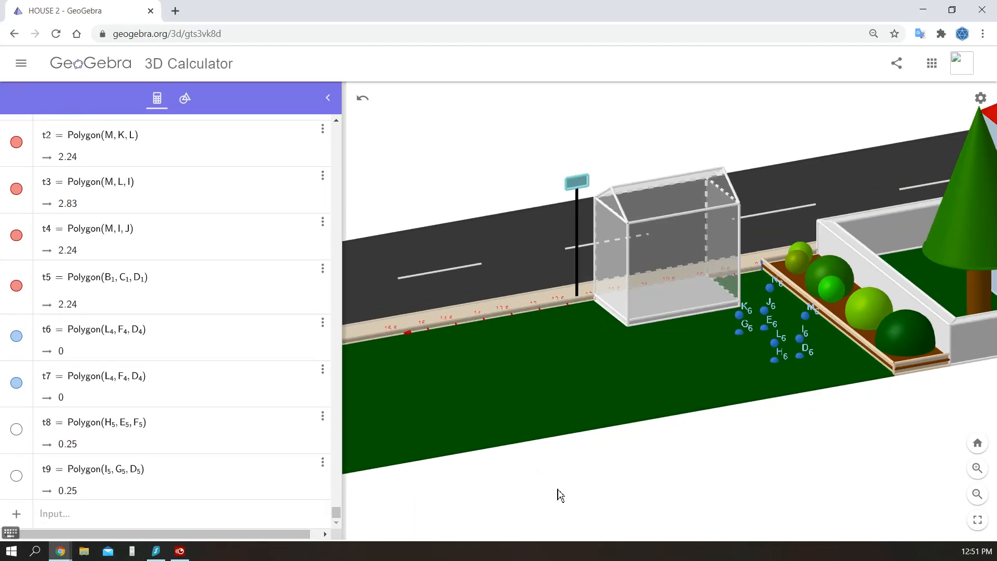
{"action": "left_click", "coordinate": [185, 98]}
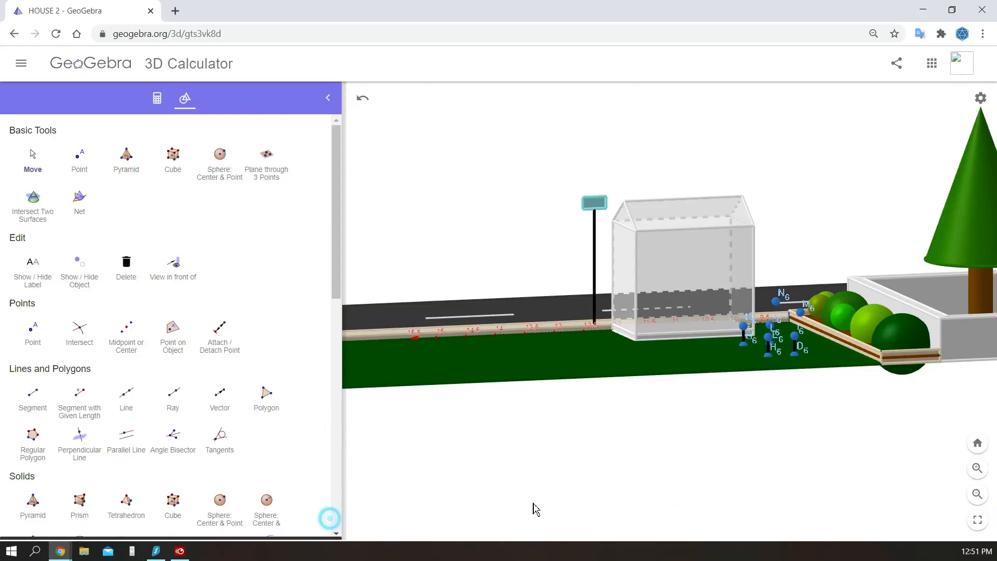
{"action": "left_click_drag", "start_coordinate": [536, 508], "coordinate": [693, 479]}
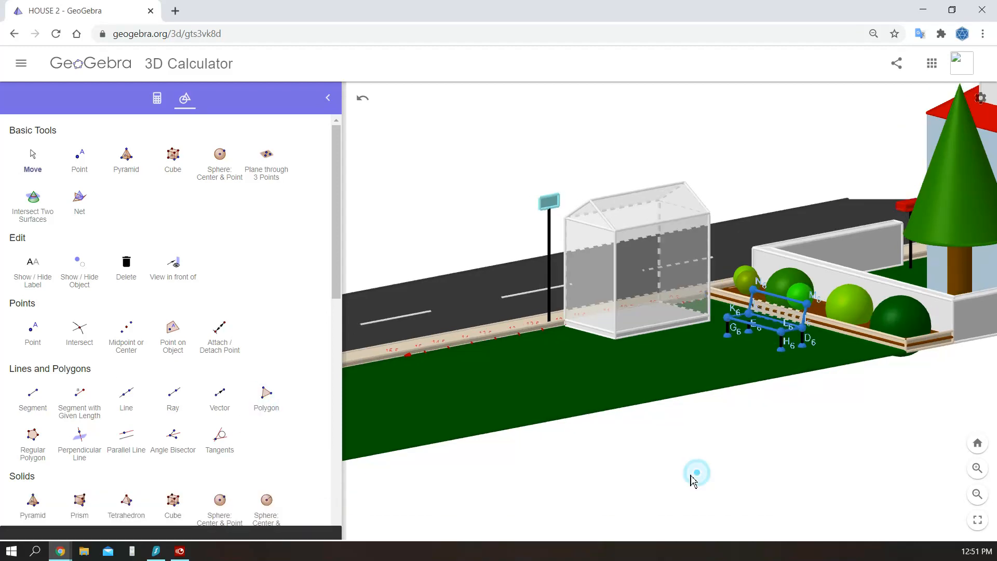
{"action": "left_click_drag", "start_coordinate": [693, 474], "coordinate": [838, 423]}
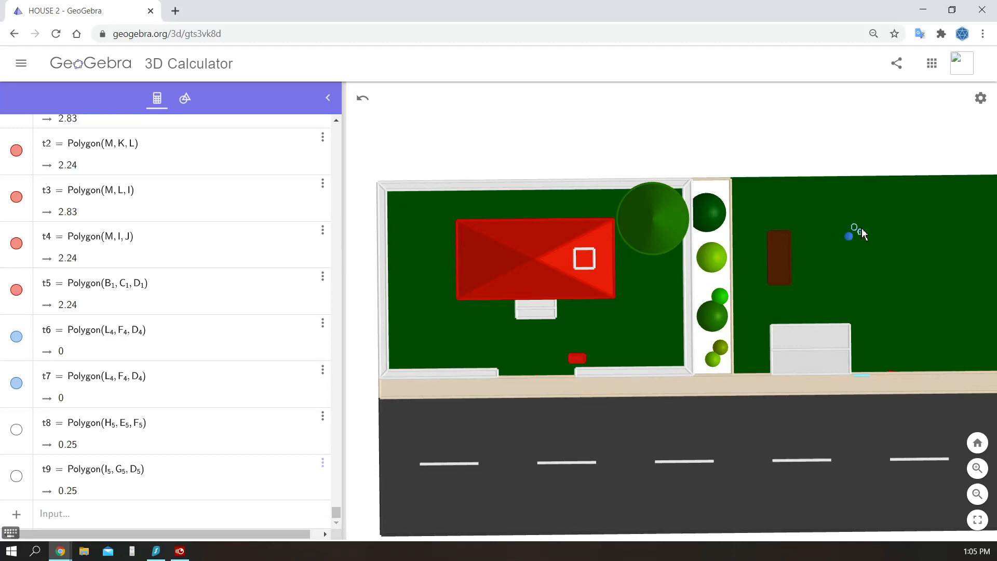
{"action": "mouse_move", "coordinate": [931, 240]}
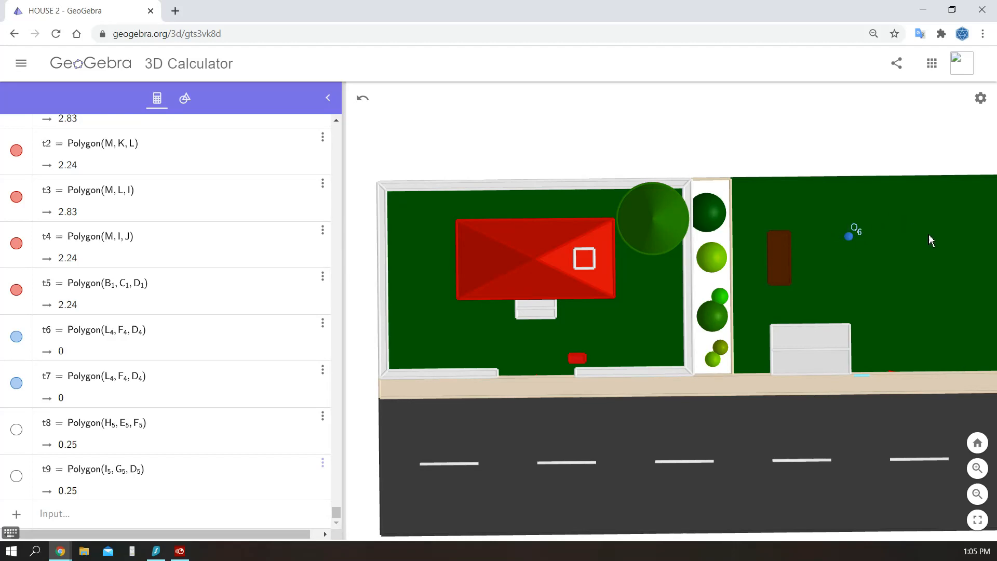
{"action": "mouse_move", "coordinate": [858, 289]}
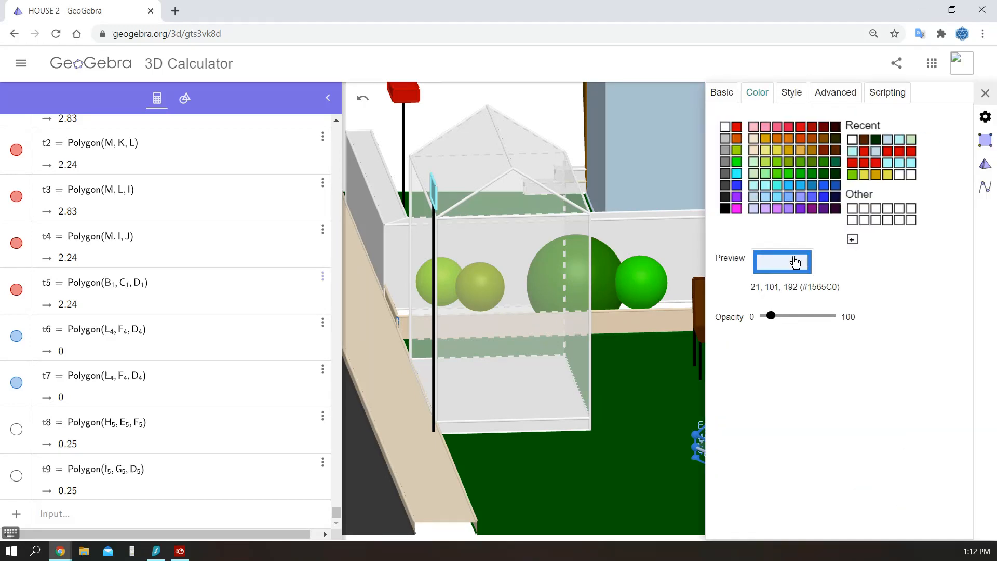
Colour the shelter panels light turquoise with low opacity so they stay see-through
{"action": "left_click", "coordinate": [754, 185]}
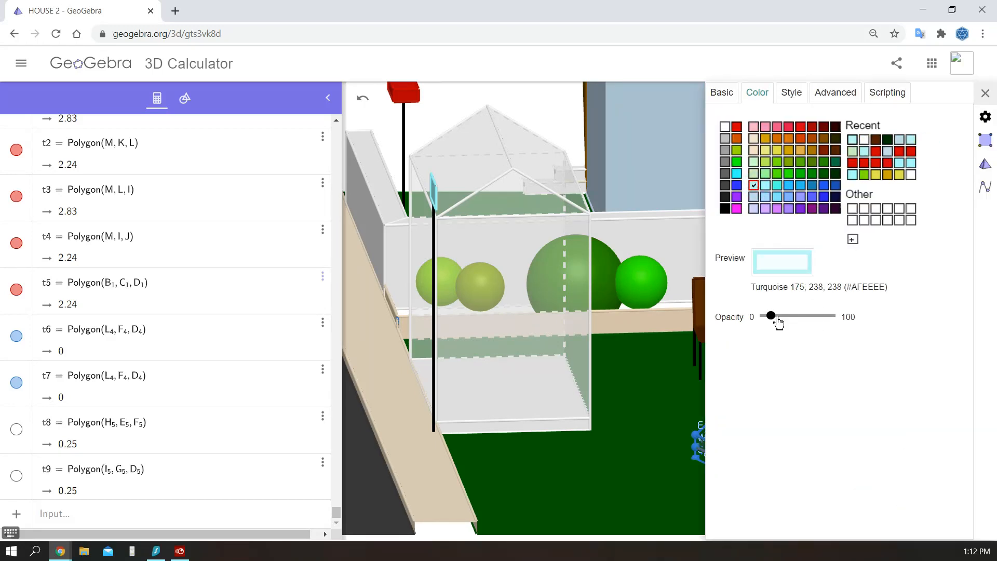
{"action": "left_click_drag", "start_coordinate": [770, 317], "coordinate": [830, 317]}
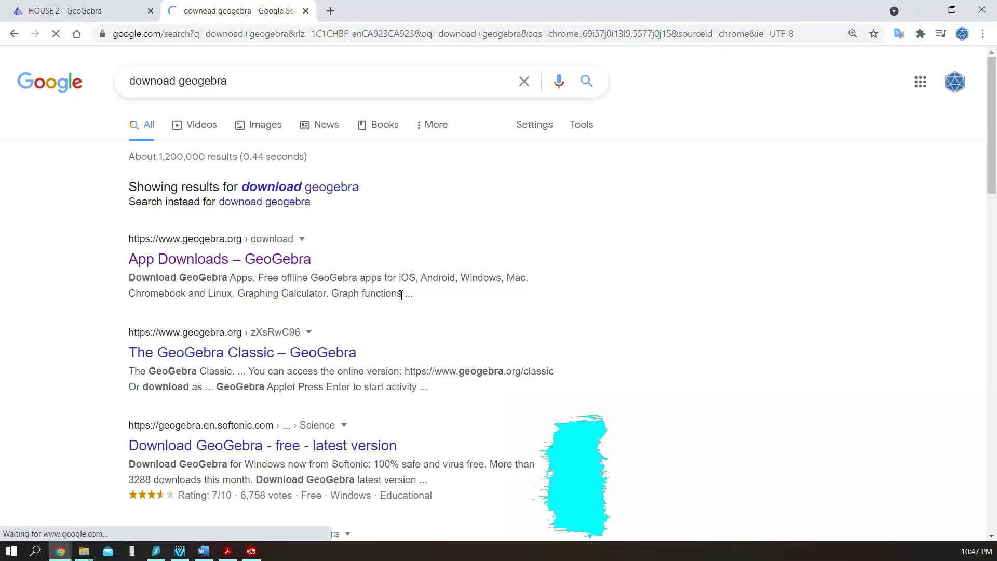
Reach the GeoGebra app downloads page, reveal the desktop and launch GeoGebra Classic
{"action": "left_click", "coordinate": [219, 259]}
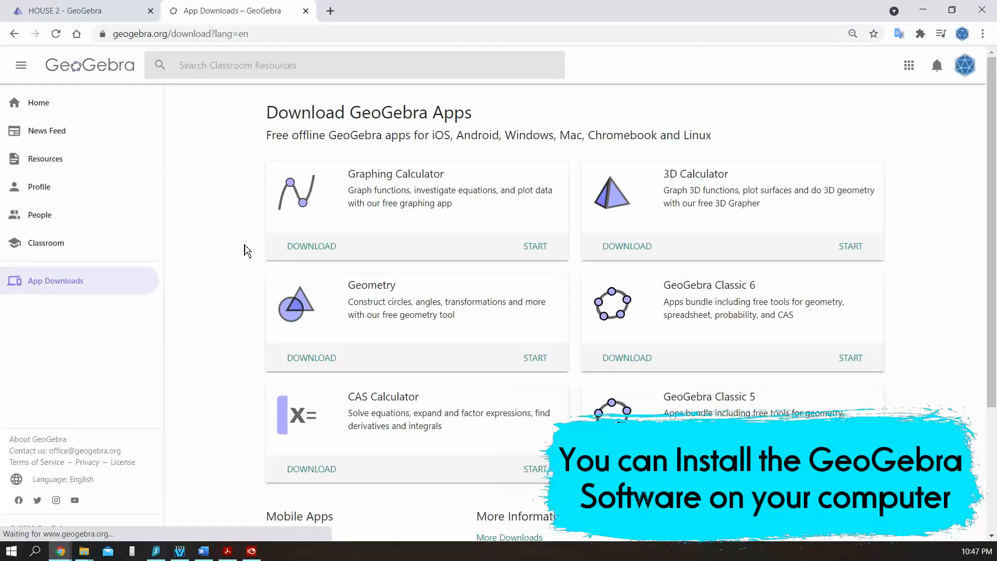
{"action": "left_click_drag", "start_coordinate": [663, 301], "coordinate": [794, 314]}
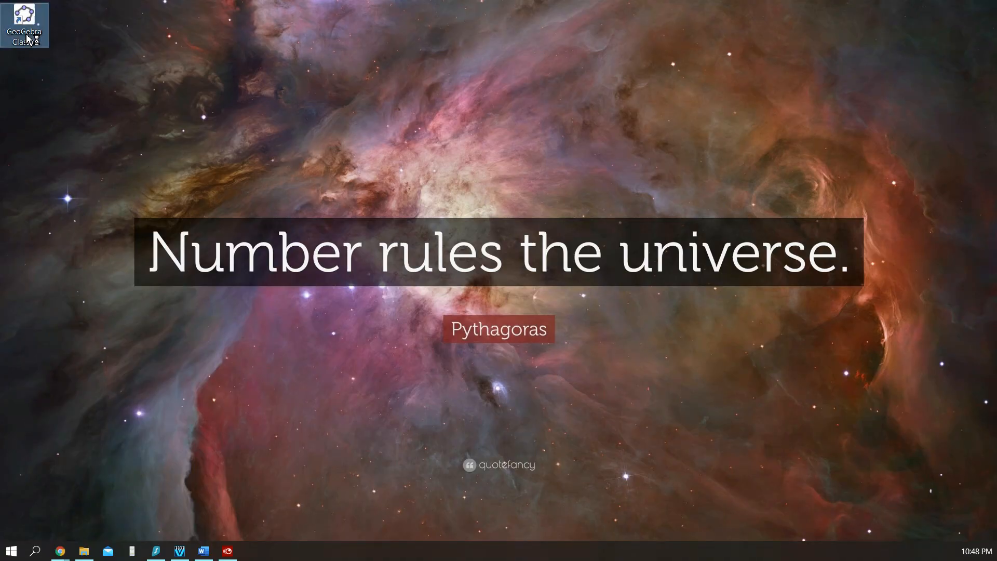
{"action": "double_click", "coordinate": [19, 15]}
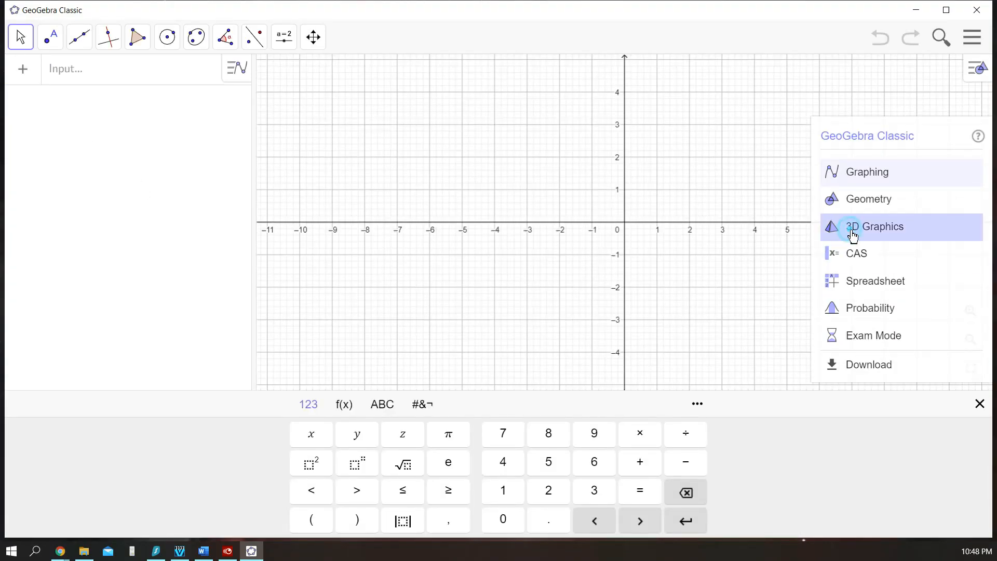
Choose 3D Graphics in Classic, then show the HOUSE 2 project's options in the browser gallery
{"action": "left_click", "coordinate": [854, 227]}
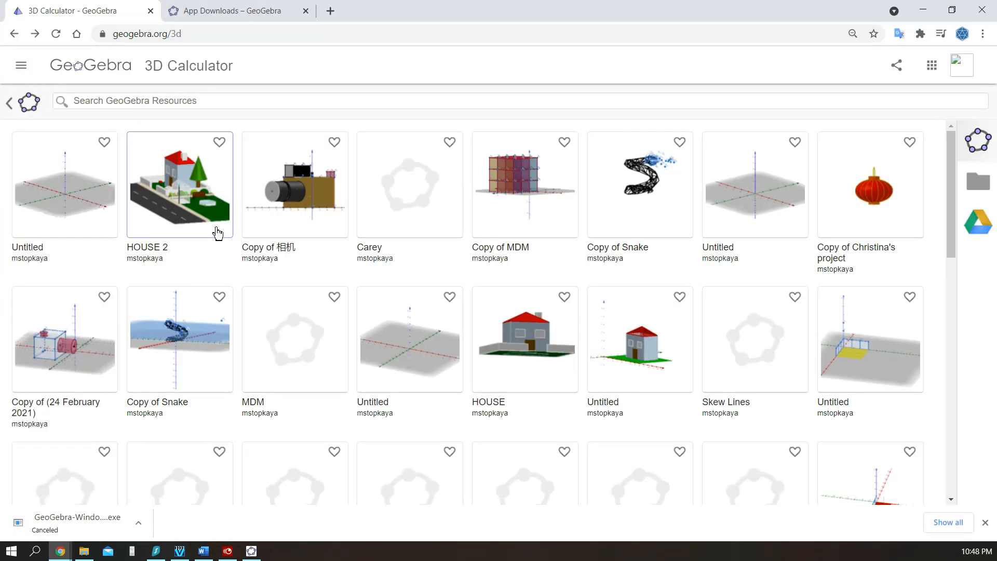
{"action": "left_click", "coordinate": [179, 185]}
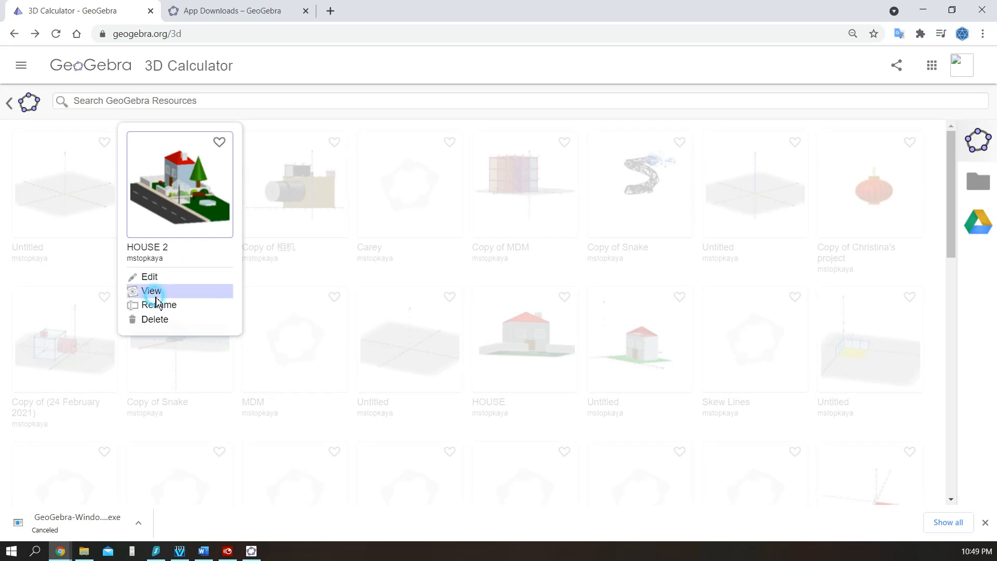
View the HOUSE 2 project and reach its Details page download choices
{"action": "left_click", "coordinate": [151, 291]}
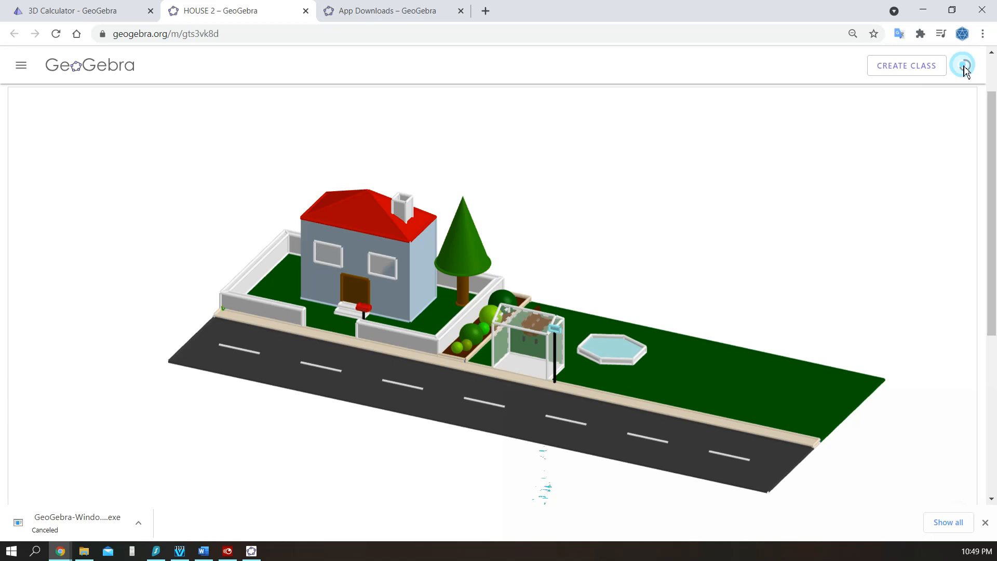
{"action": "left_click", "coordinate": [965, 65]}
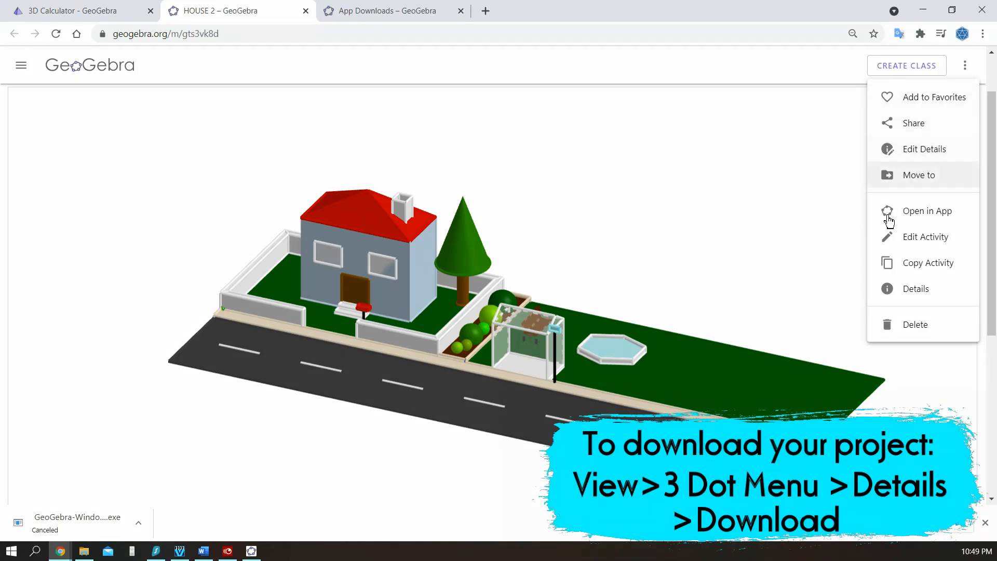
{"action": "left_click", "coordinate": [916, 289]}
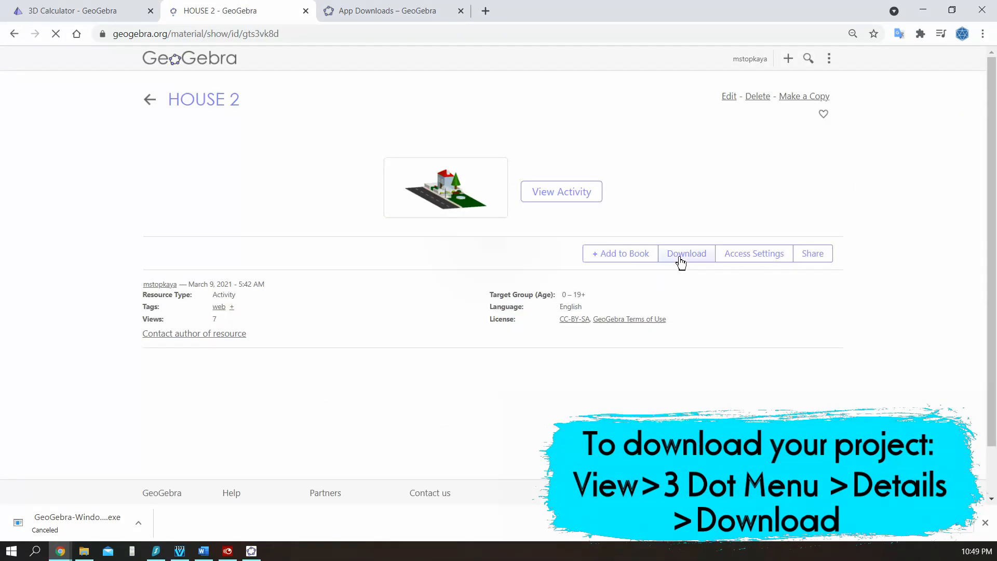
{"action": "left_click", "coordinate": [686, 254]}
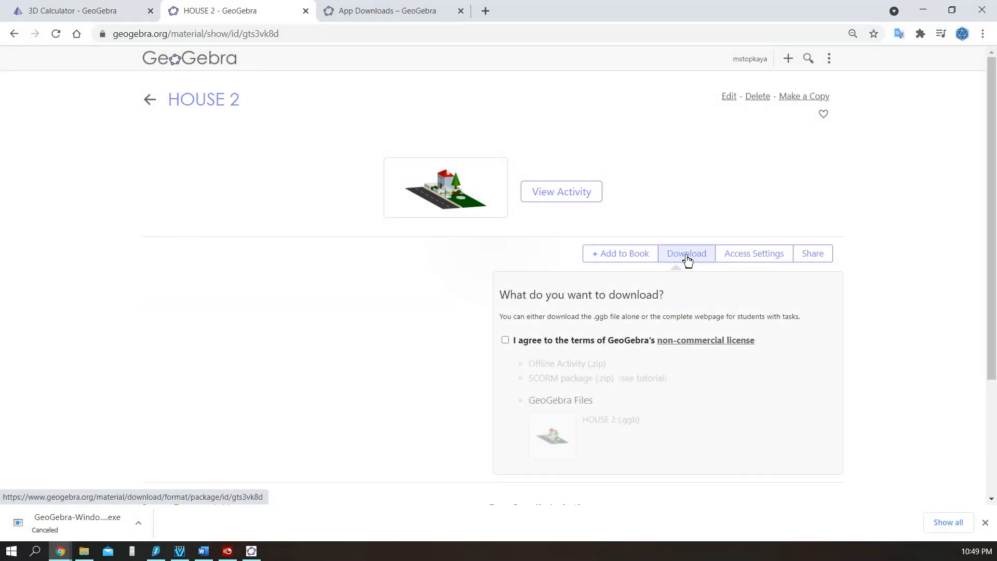
Accept the non-commercial licence, download HOUSE 2 (.ggb) and load it into Classic
{"action": "left_click", "coordinate": [505, 340]}
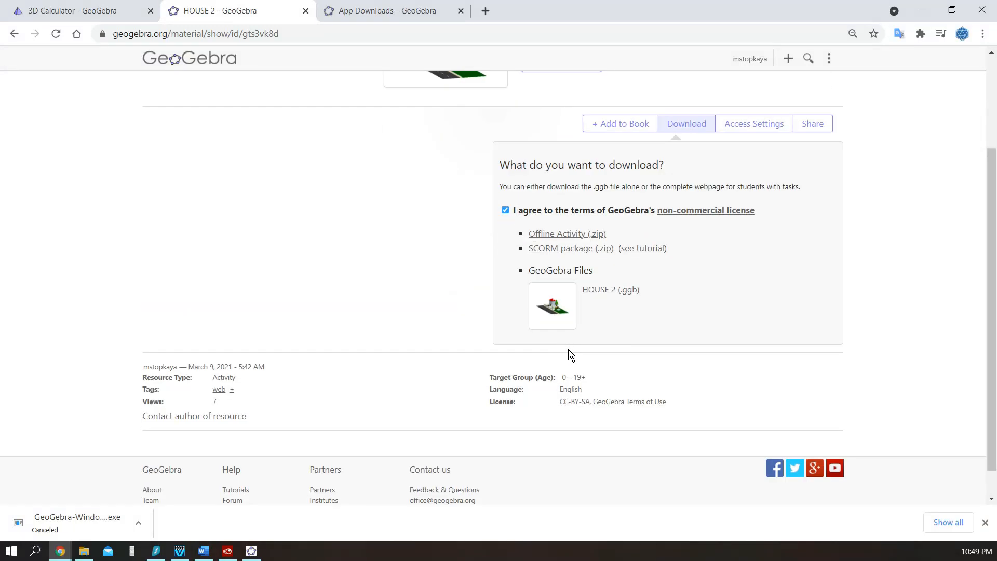
{"action": "left_click", "coordinate": [610, 290]}
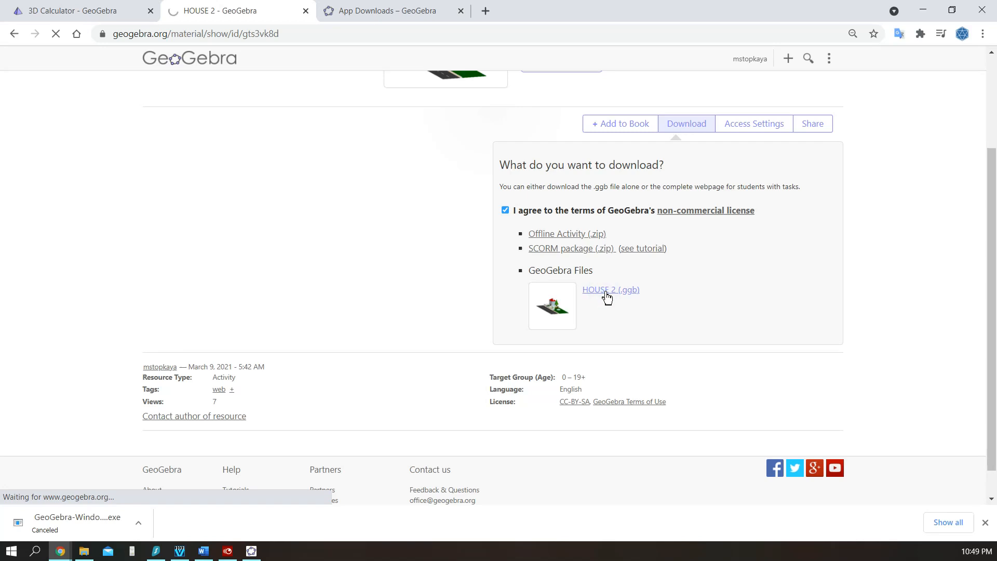
{"action": "left_click", "coordinate": [610, 290]}
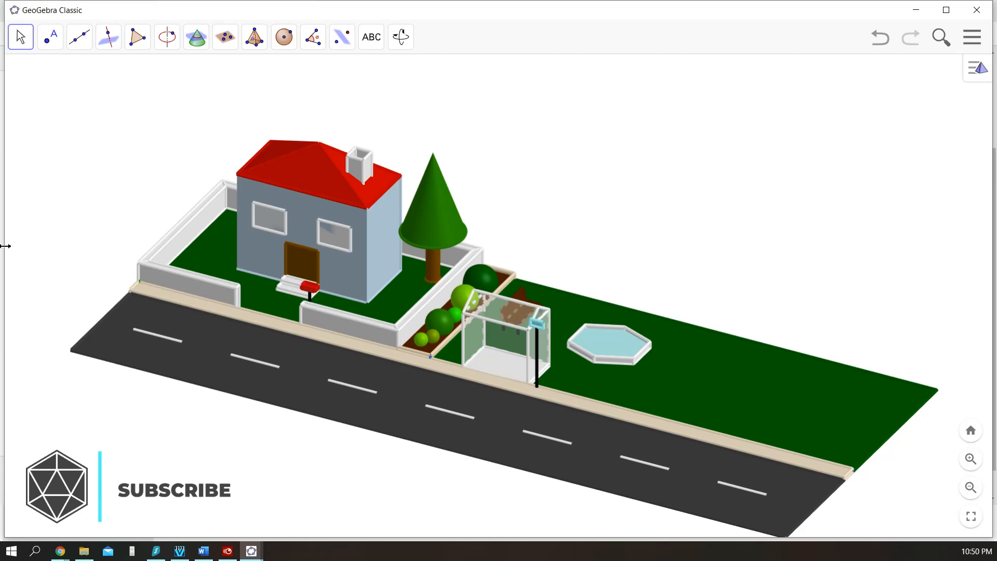
Add the Algebra view beside the 3D scene and scroll its object list
{"action": "left_click", "coordinate": [972, 37]}
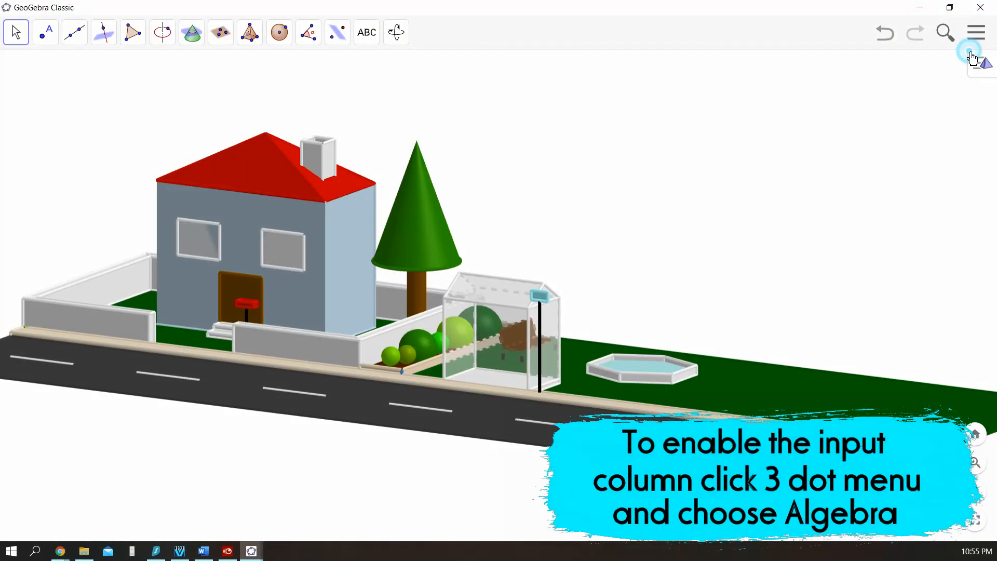
{"action": "left_click", "coordinate": [968, 52]}
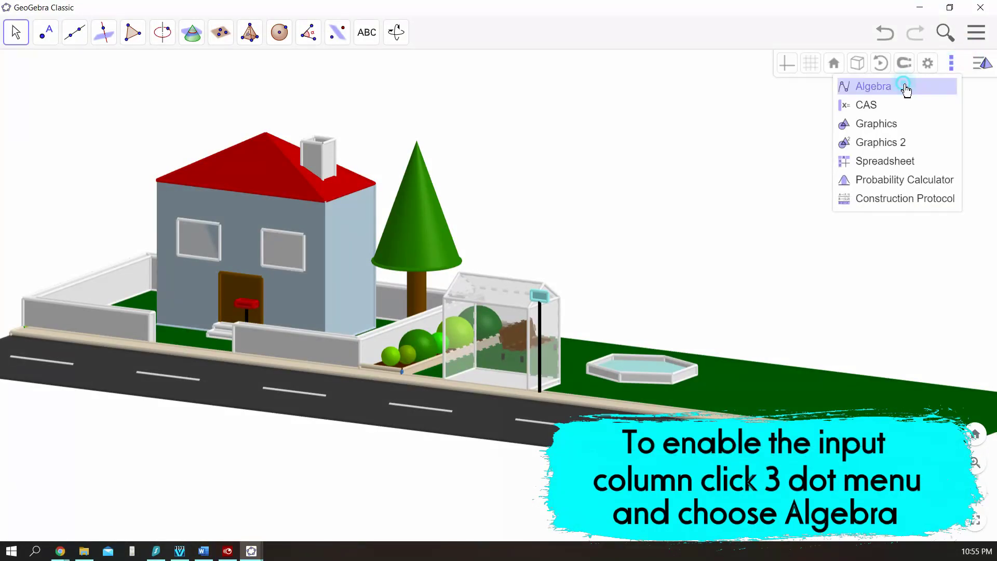
{"action": "left_click", "coordinate": [874, 86]}
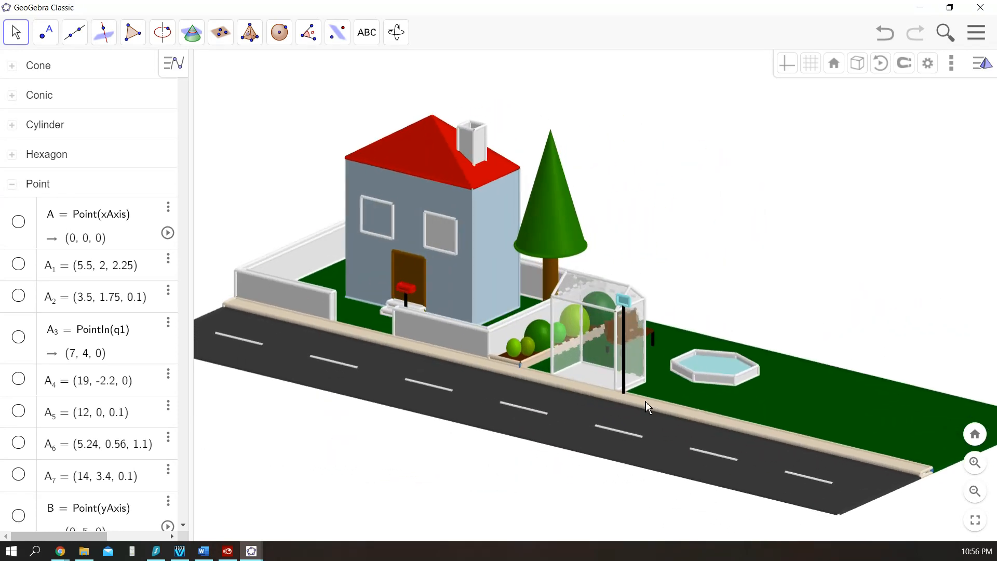
{"action": "scroll", "scroll_direction": "down", "scroll_amount": 3}
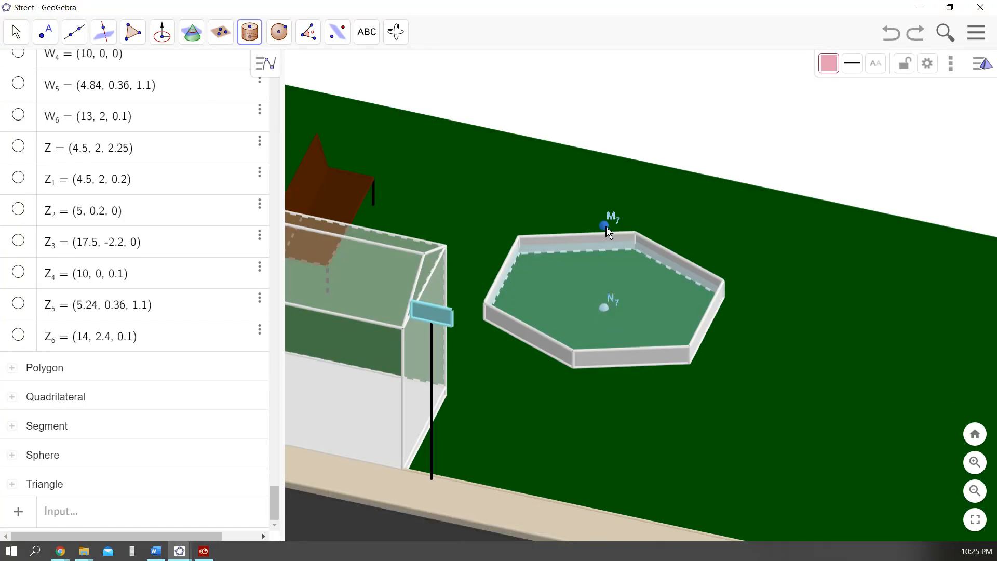
Create the fountain column as a cylinder from N7 to M7 and adjust it from the pool-centre point
{"action": "left_click", "coordinate": [604, 225]}
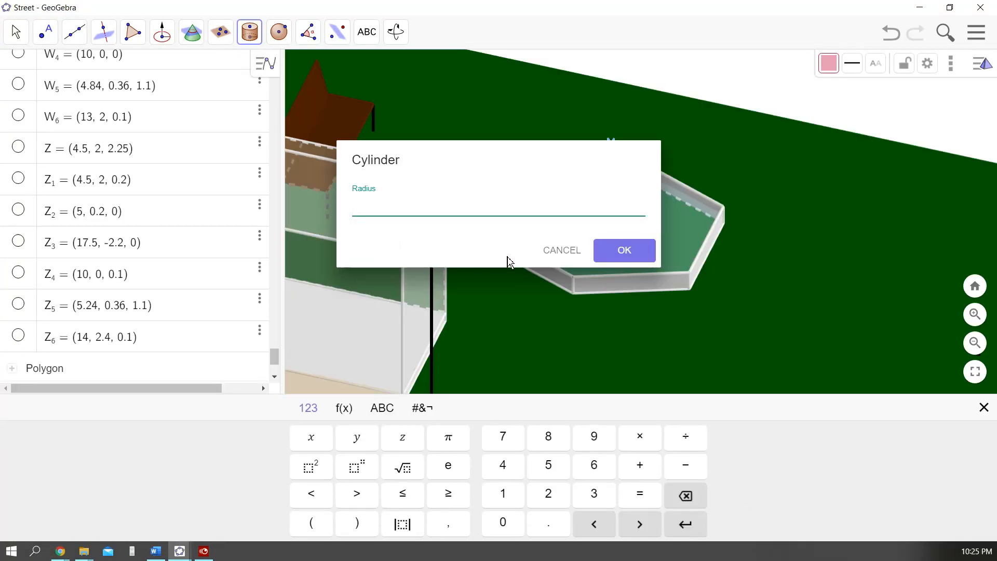
{"action": "left_click", "coordinate": [625, 251]}
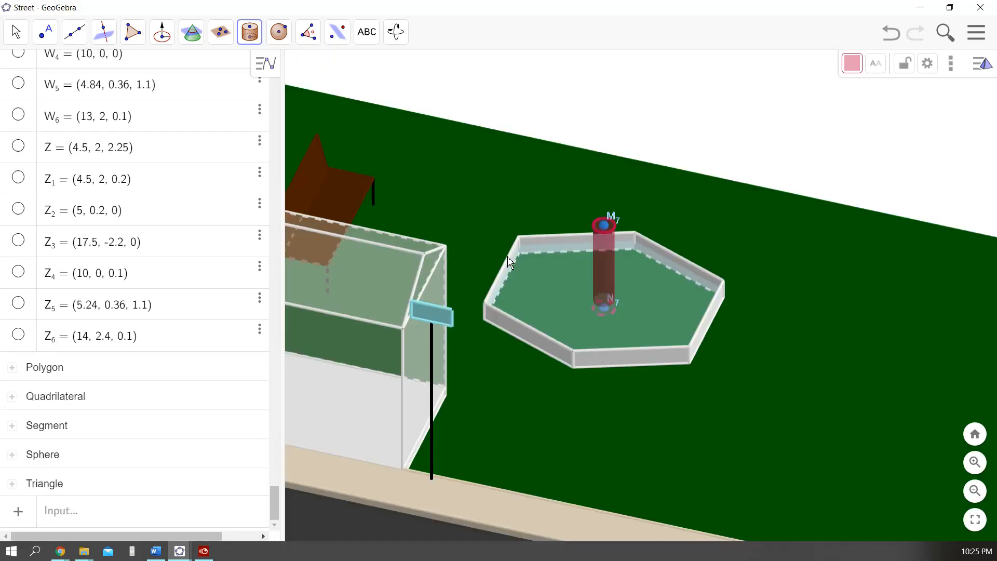
{"action": "left_click", "coordinate": [48, 33]}
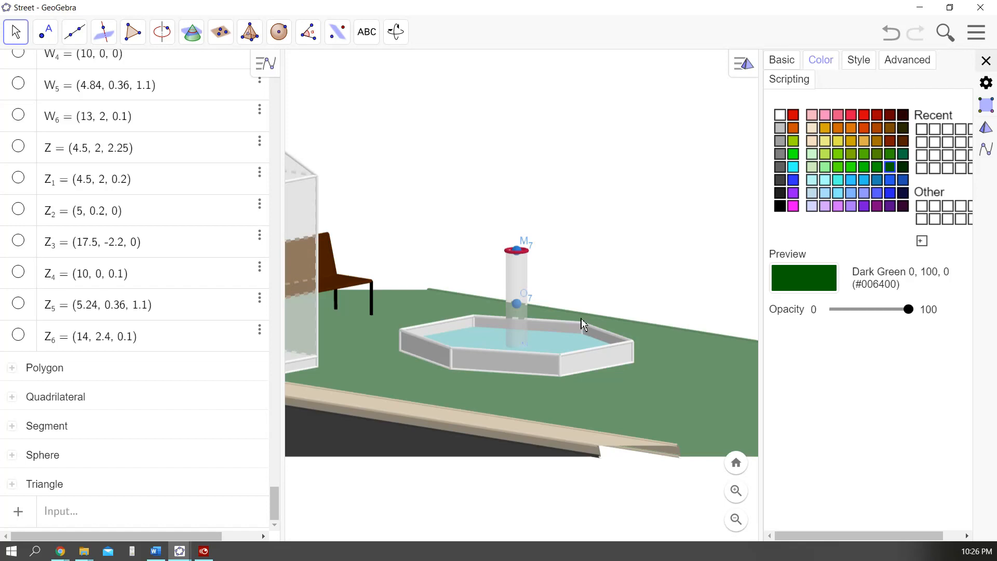
{"action": "left_click_drag", "start_coordinate": [581, 323], "coordinate": [527, 415]}
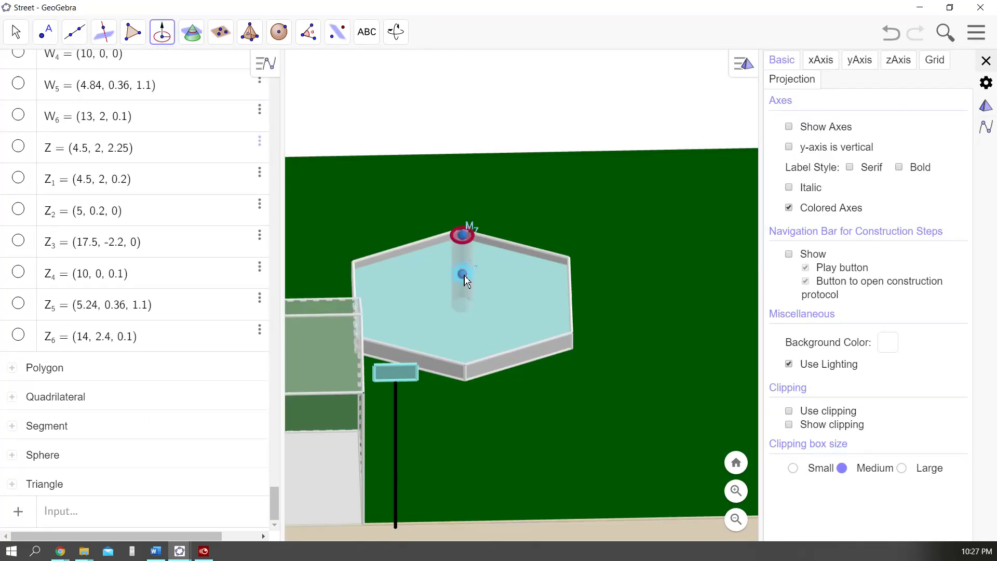
{"action": "left_click", "coordinate": [460, 274]}
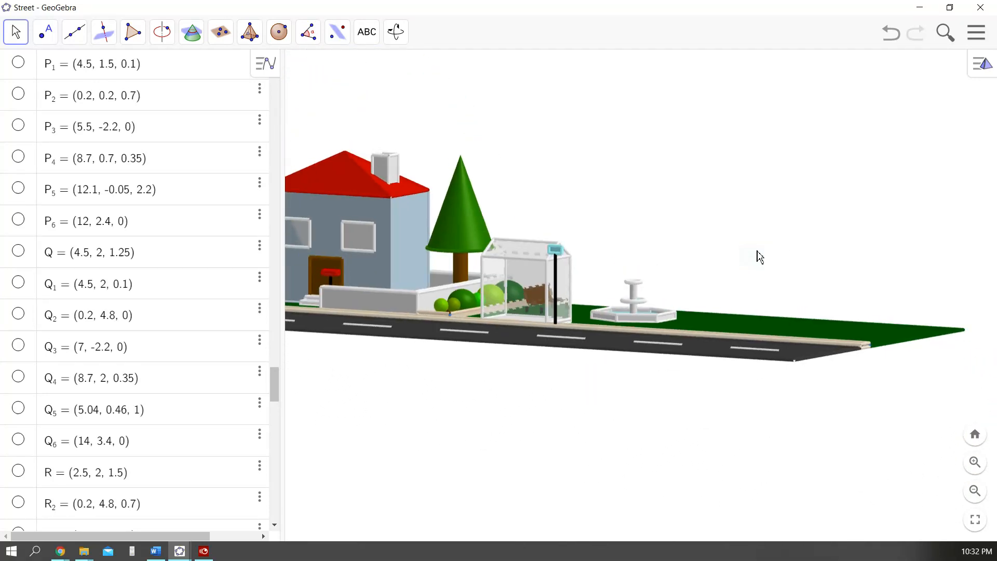
Turn the view toward the roadside where the red and blue bins stand
{"action": "left_click_drag", "start_coordinate": [760, 256], "coordinate": [746, 266]}
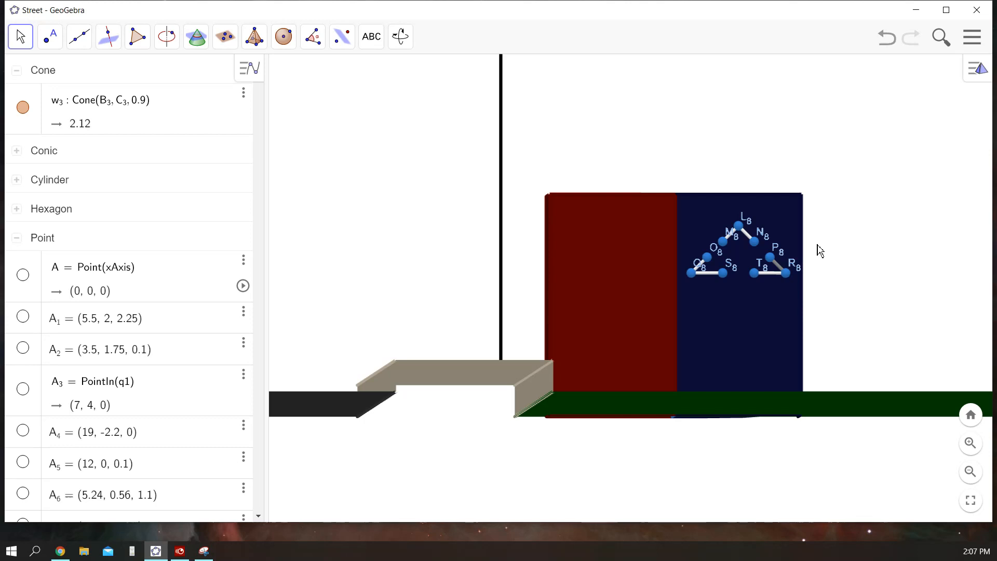
{"action": "mouse_move", "coordinate": [44, 78]}
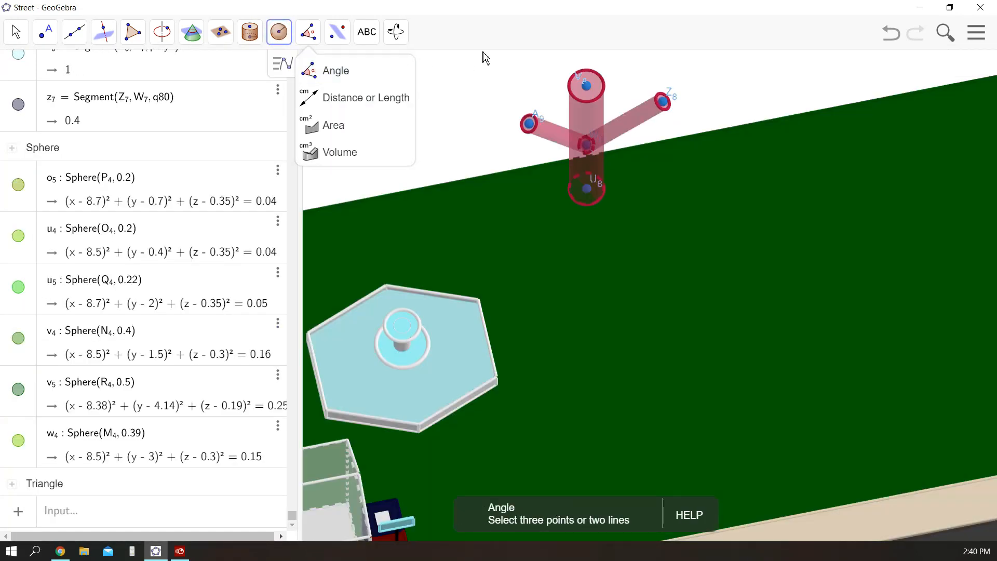
Place a leaf sphere of radius 0.5 on a branch end of the second tree
{"action": "left_click", "coordinate": [529, 125]}
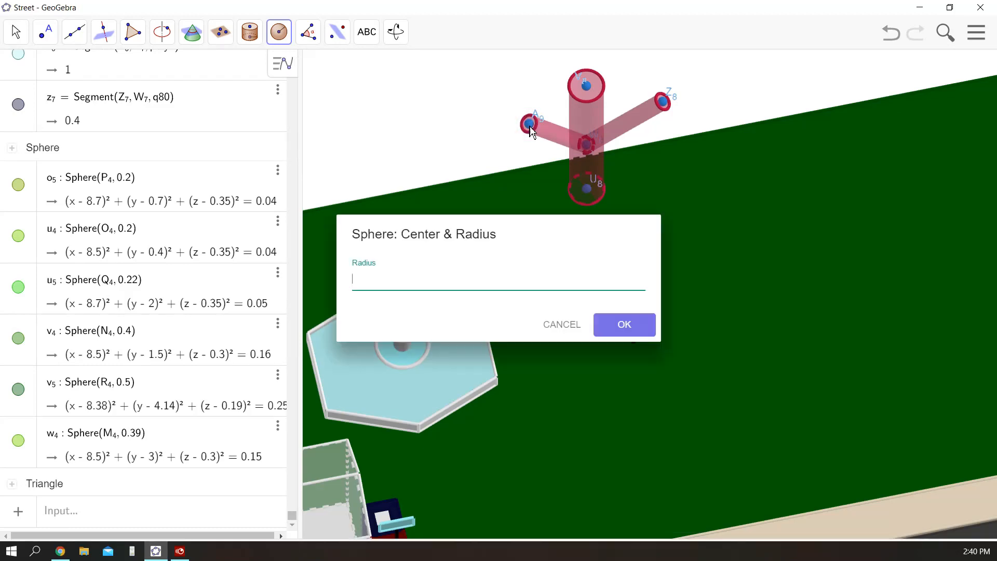
{"action": "type", "text": "0.5"}
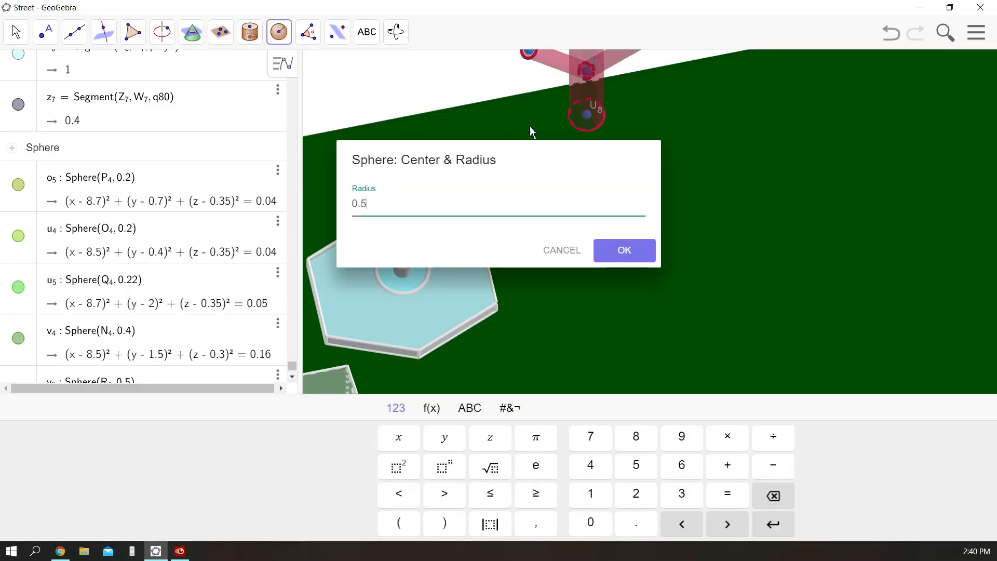
{"action": "left_click", "coordinate": [624, 251]}
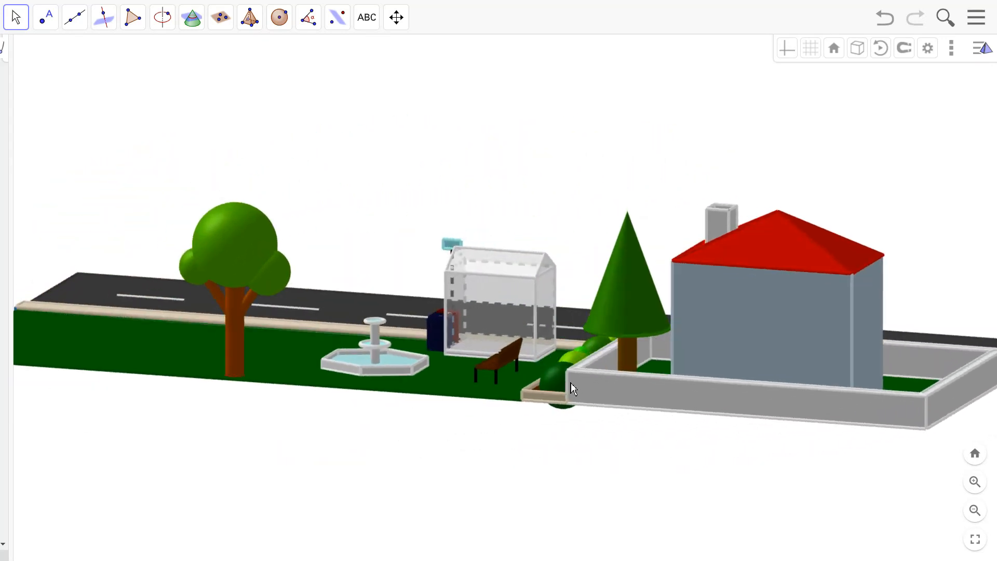
{"action": "left_click_drag", "start_coordinate": [573, 388], "coordinate": [661, 400]}
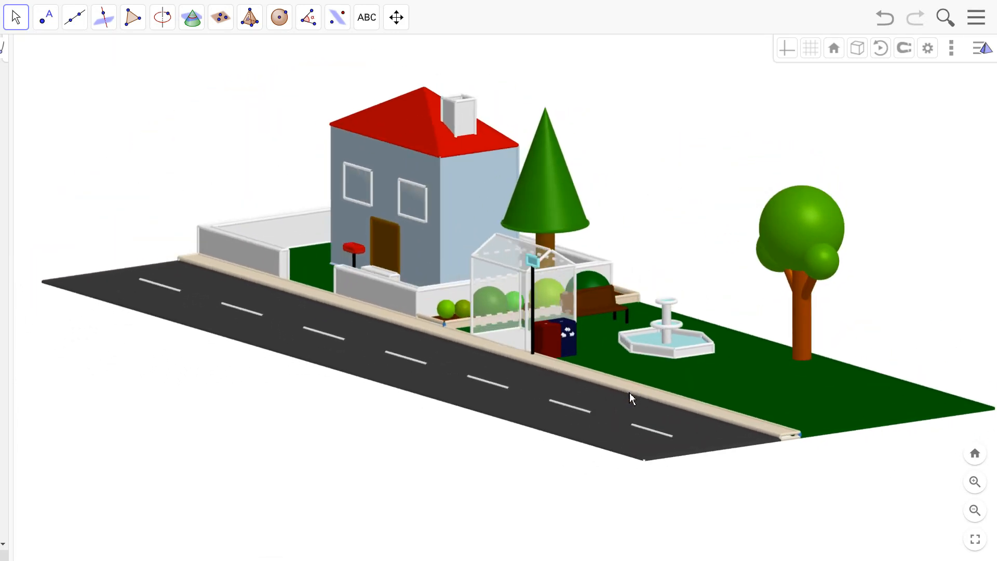
{"action": "left_click_drag", "start_coordinate": [633, 397], "coordinate": [646, 395]}
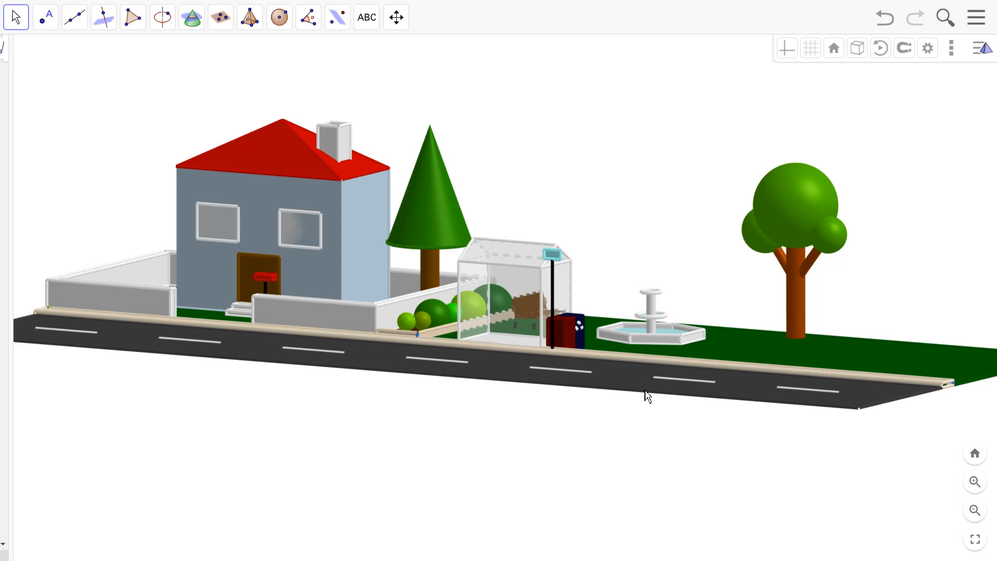